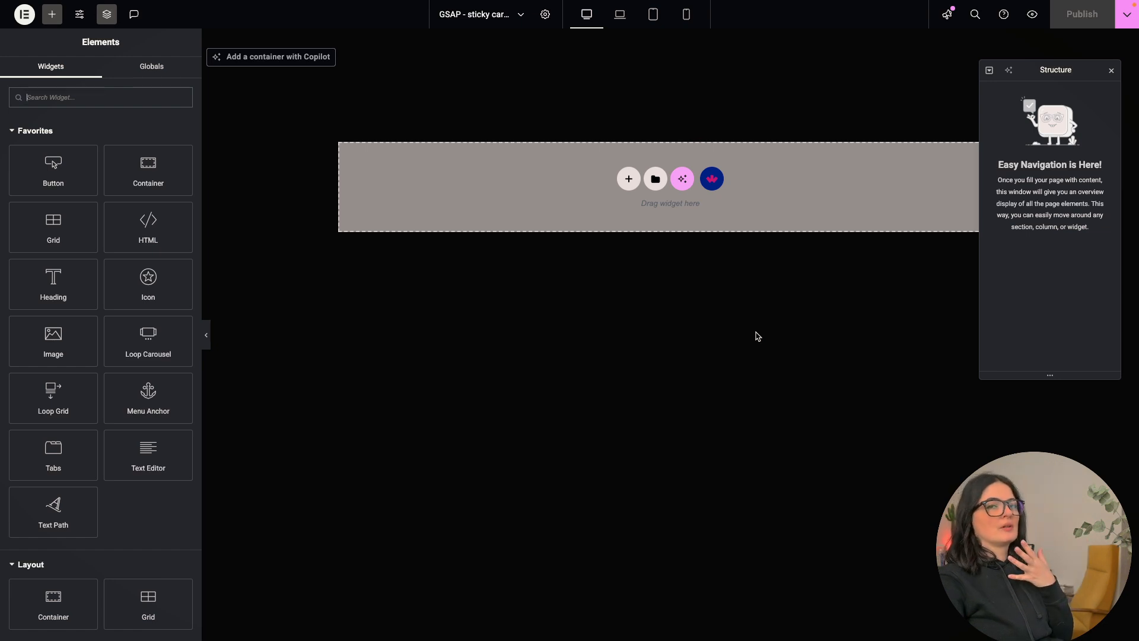
{"action": "mouse_move", "coordinate": [572, 197]}
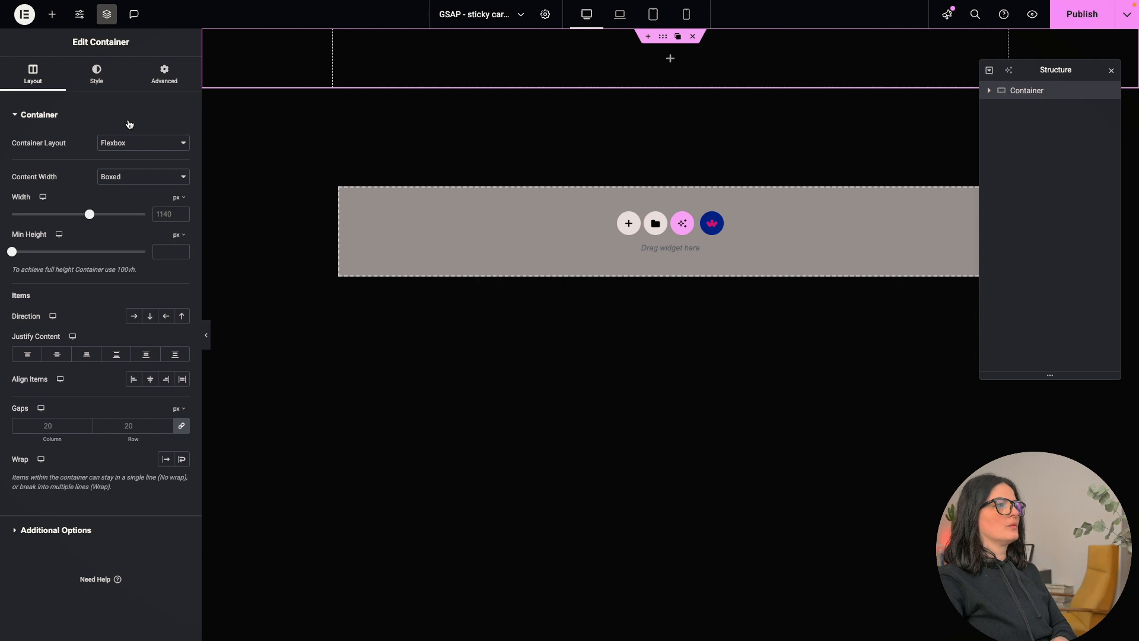
Make the container full width with a 100vh minimum height and add a second container below
{"action": "left_click", "coordinate": [141, 177]}
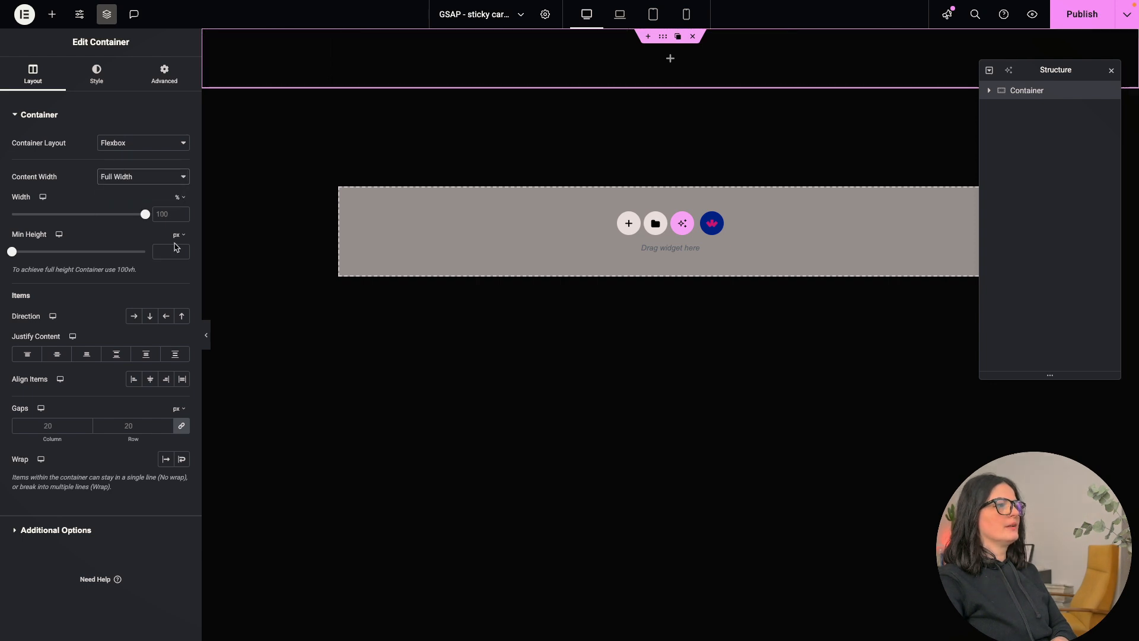
{"action": "left_click", "coordinate": [177, 234]}
{"action": "type", "text": "100"}
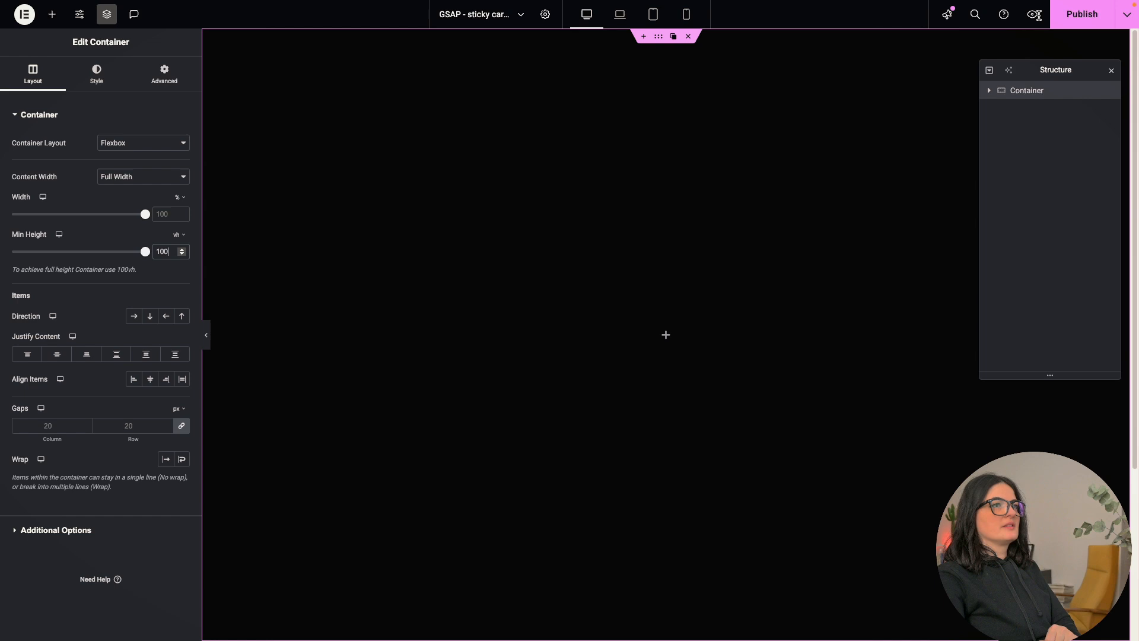
{"action": "left_click", "coordinate": [1080, 14]}
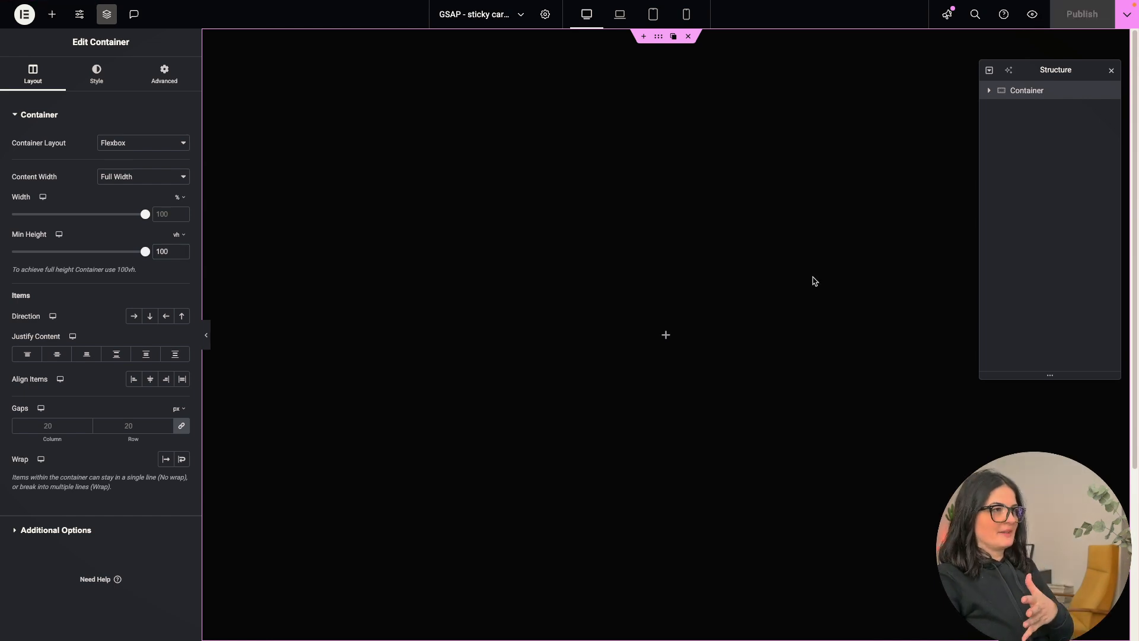
{"action": "scroll", "scroll_direction": "down", "scroll_amount": 3}
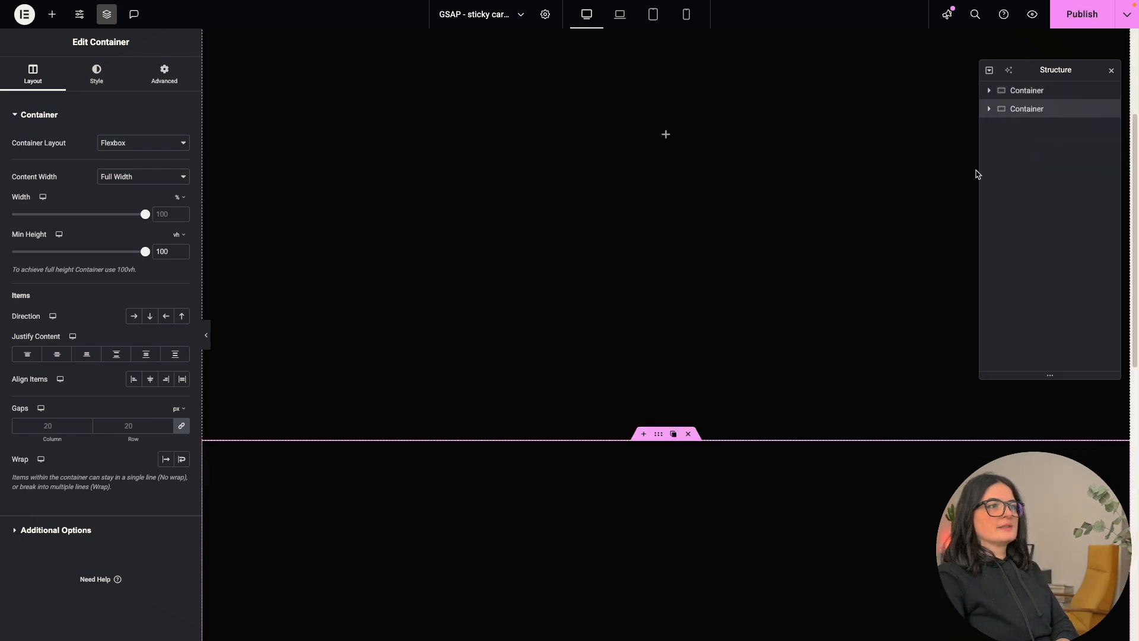
Assign the CSS class 'sticky-cards' to the second container and nest a container inside it
{"action": "left_click", "coordinate": [164, 73]}
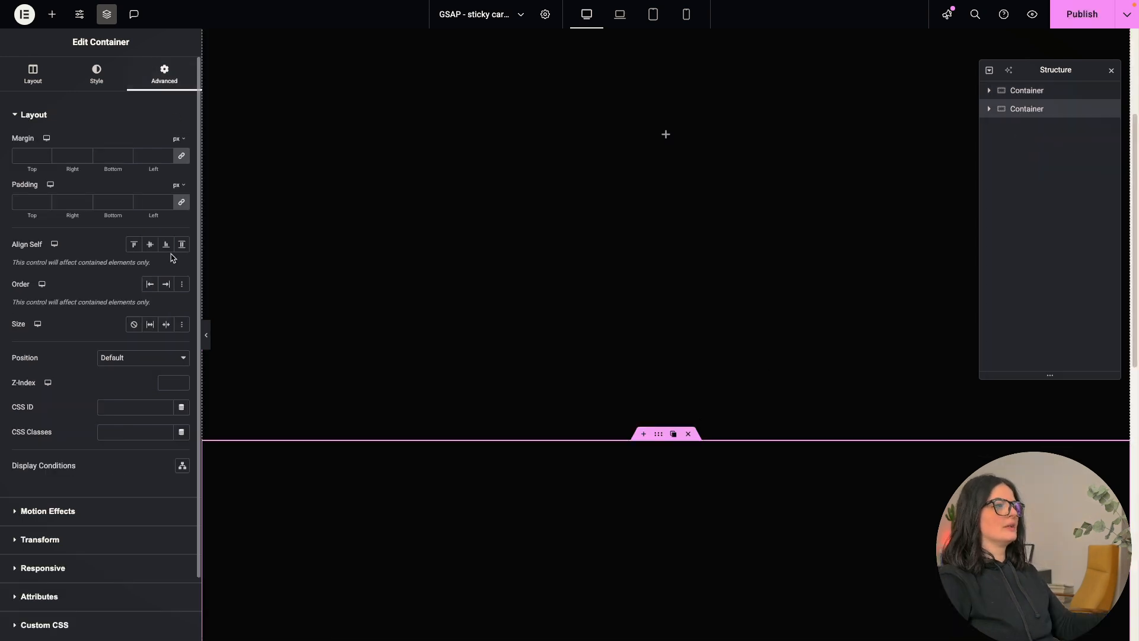
{"action": "left_click", "coordinate": [134, 432]}
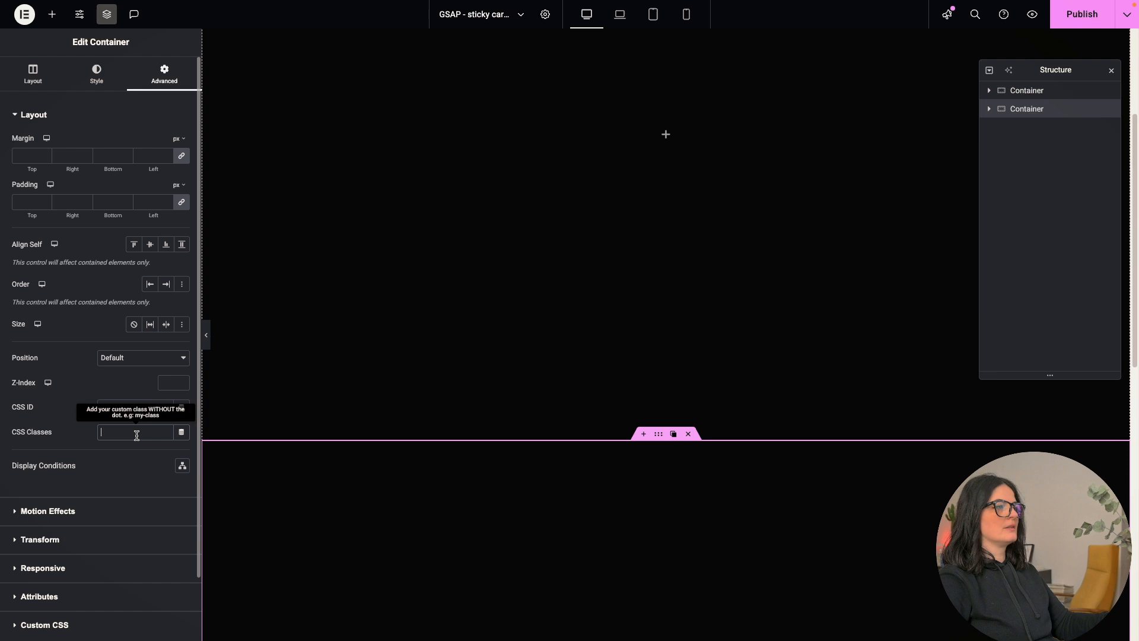
{"action": "type", "text": "sticky-cards"}
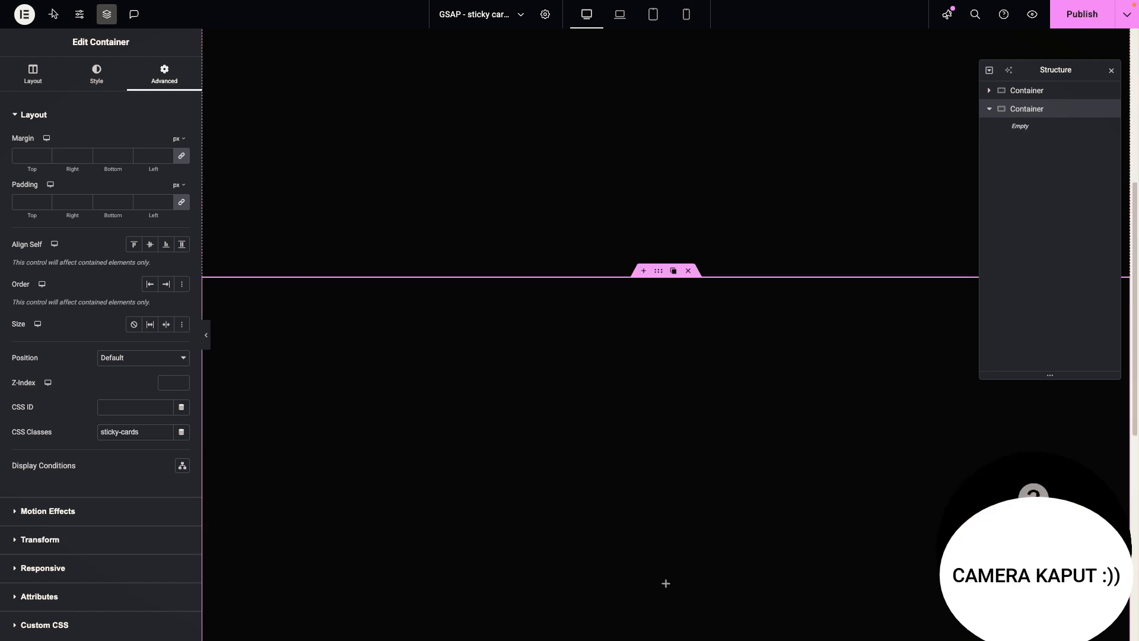
{"action": "left_click", "coordinate": [51, 14]}
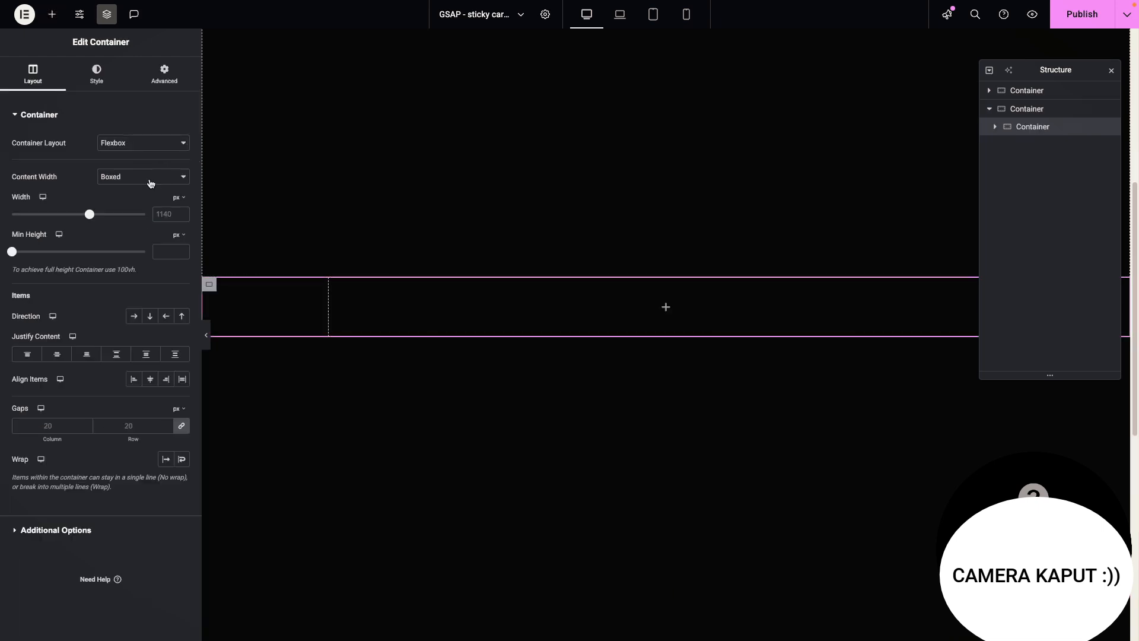
Give the inner container full content width, a custom 40% width and the CSS class 'card'
{"action": "left_click", "coordinate": [142, 177]}
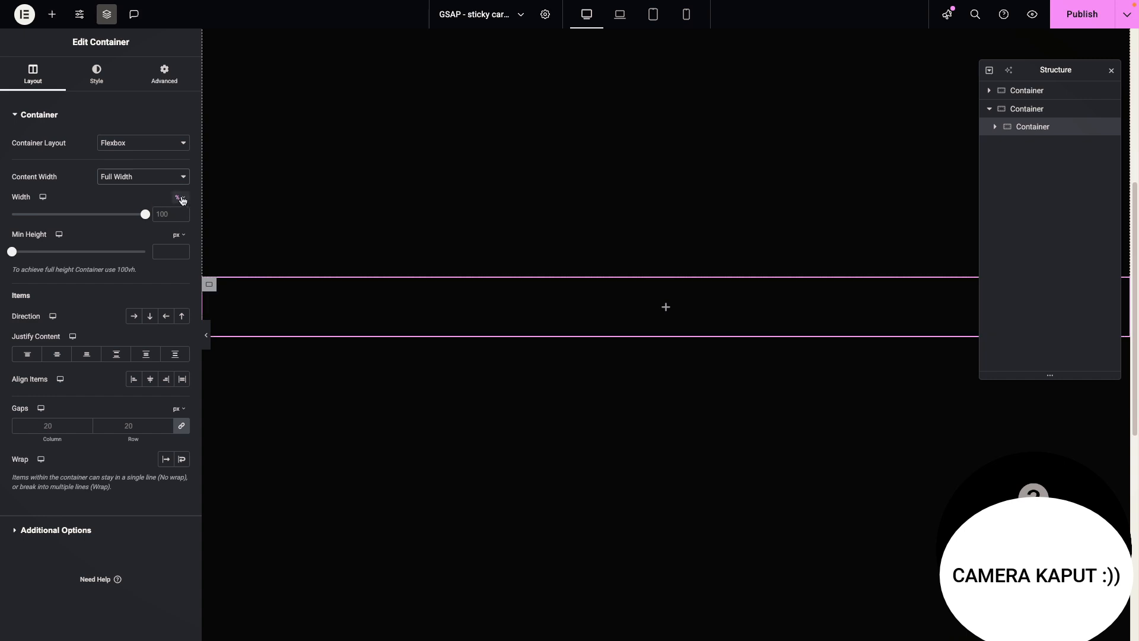
{"action": "left_click", "coordinate": [179, 197]}
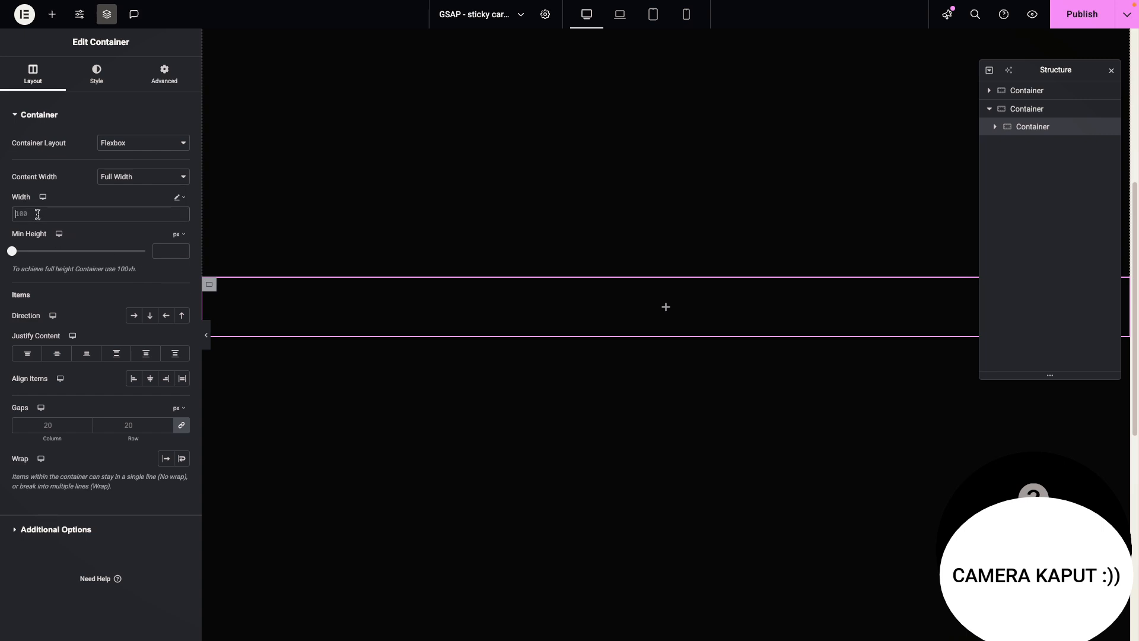
{"action": "type", "text": "40%"}
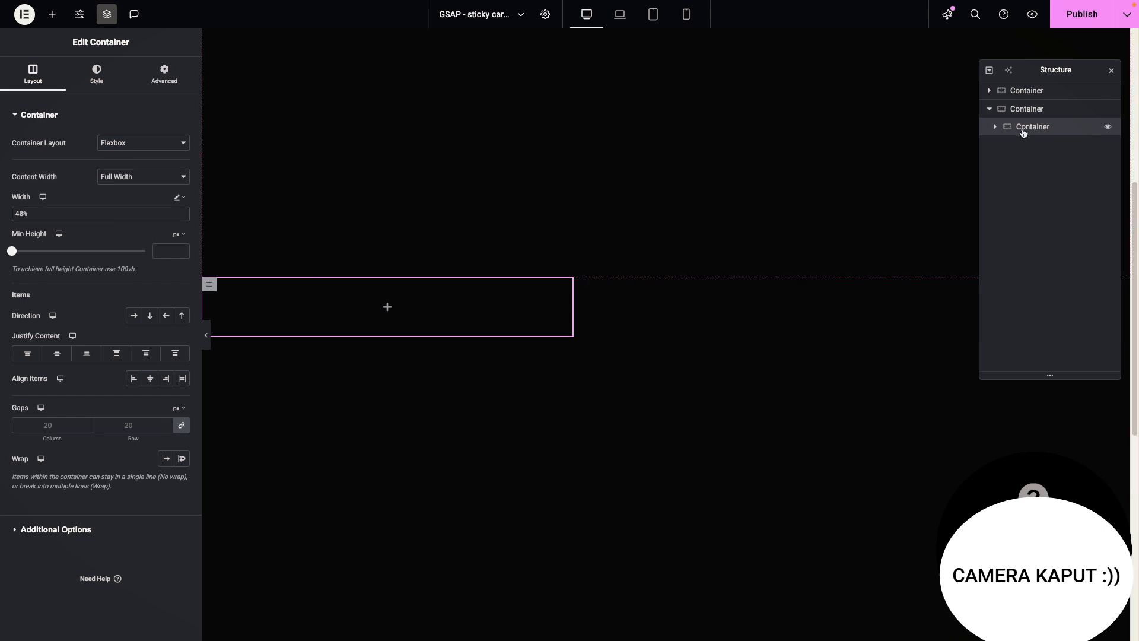
{"action": "left_click", "coordinate": [164, 72]}
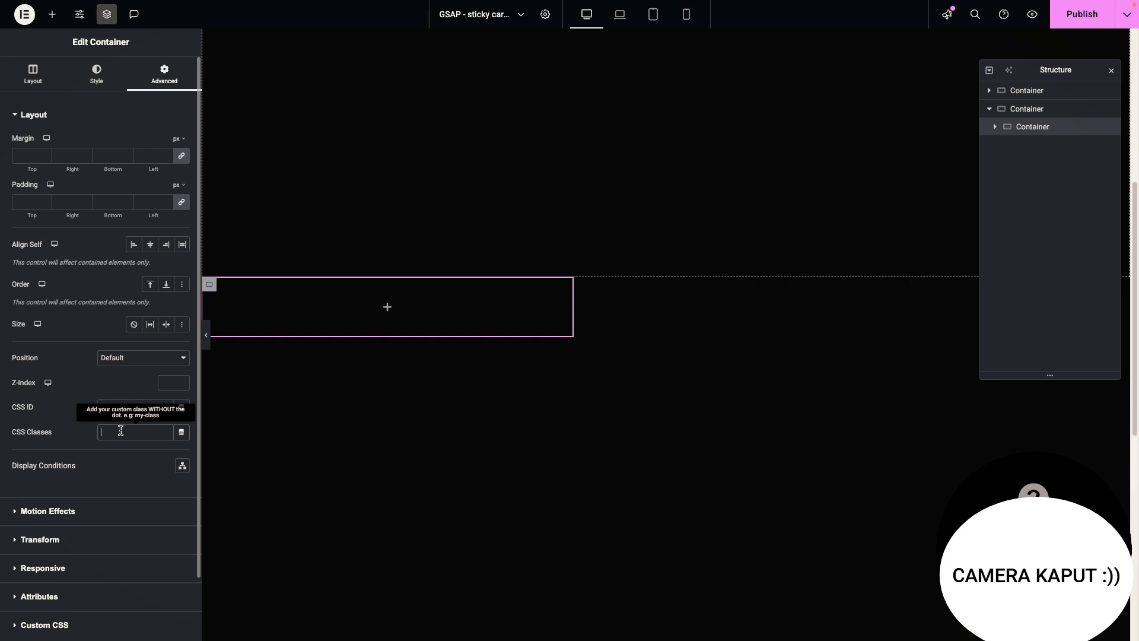
{"action": "type", "text": "card"}
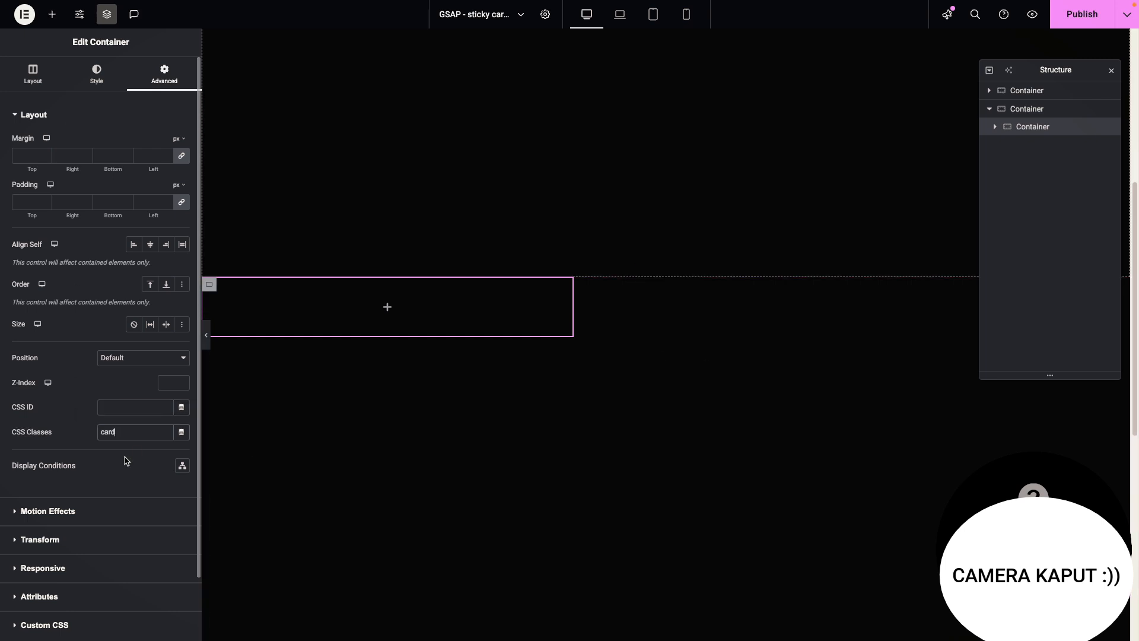
{"action": "mouse_move", "coordinate": [131, 445]}
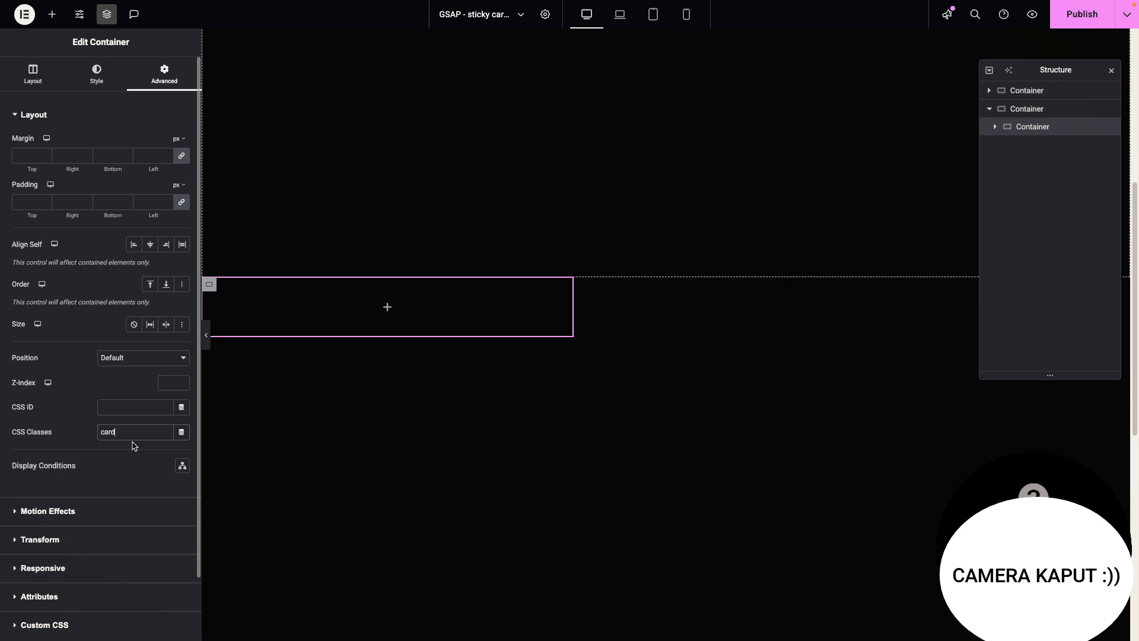
{"action": "mouse_move", "coordinate": [1002, 215]}
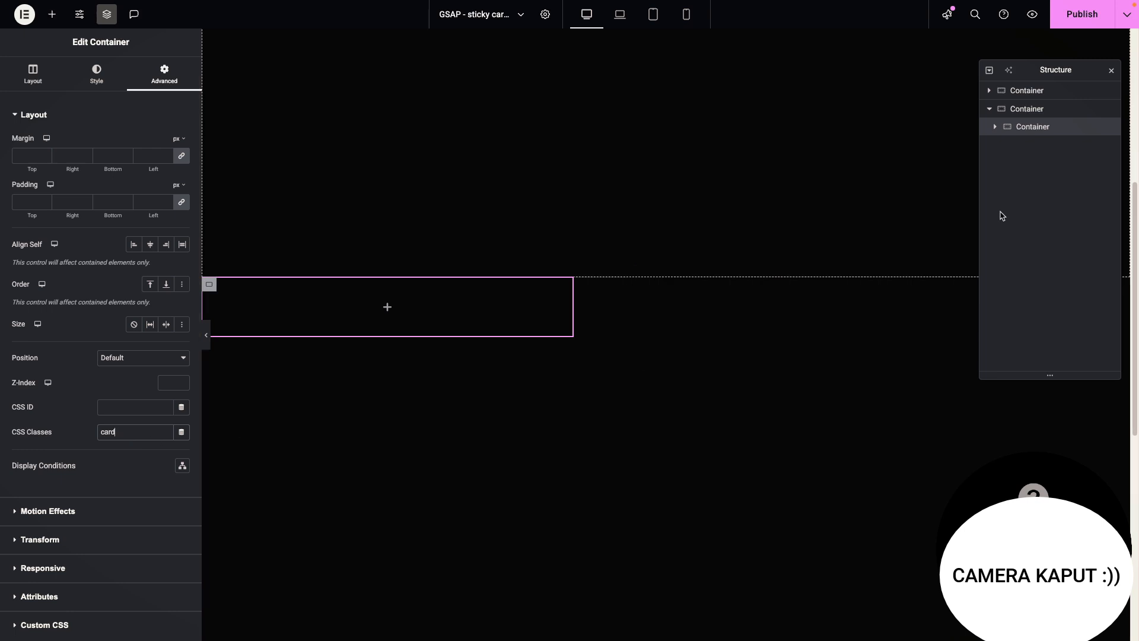
{"action": "mouse_move", "coordinate": [1040, 132]}
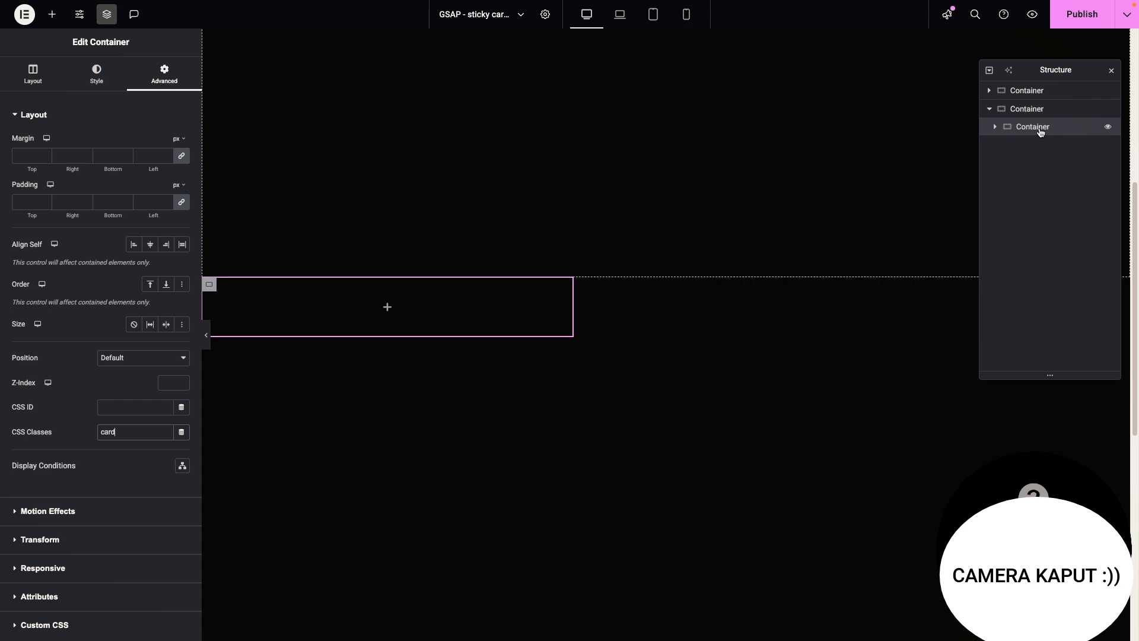
{"action": "left_click", "coordinate": [995, 127]}
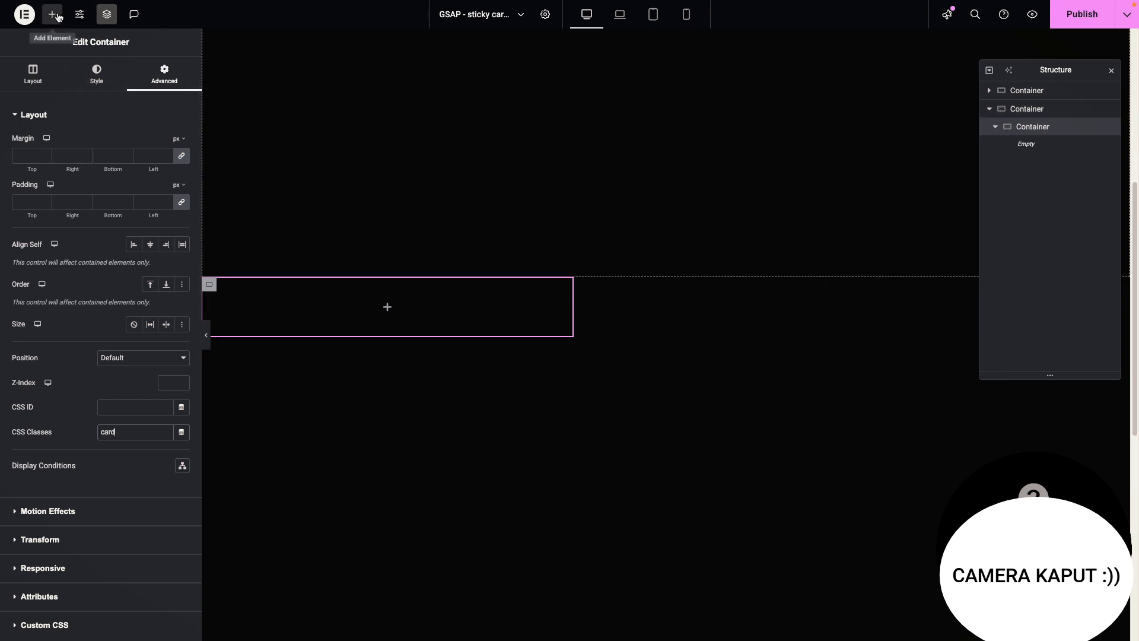
Add an Image widget to the card and choose the dark interior photo with the pendant lamp
{"action": "left_click", "coordinate": [51, 14]}
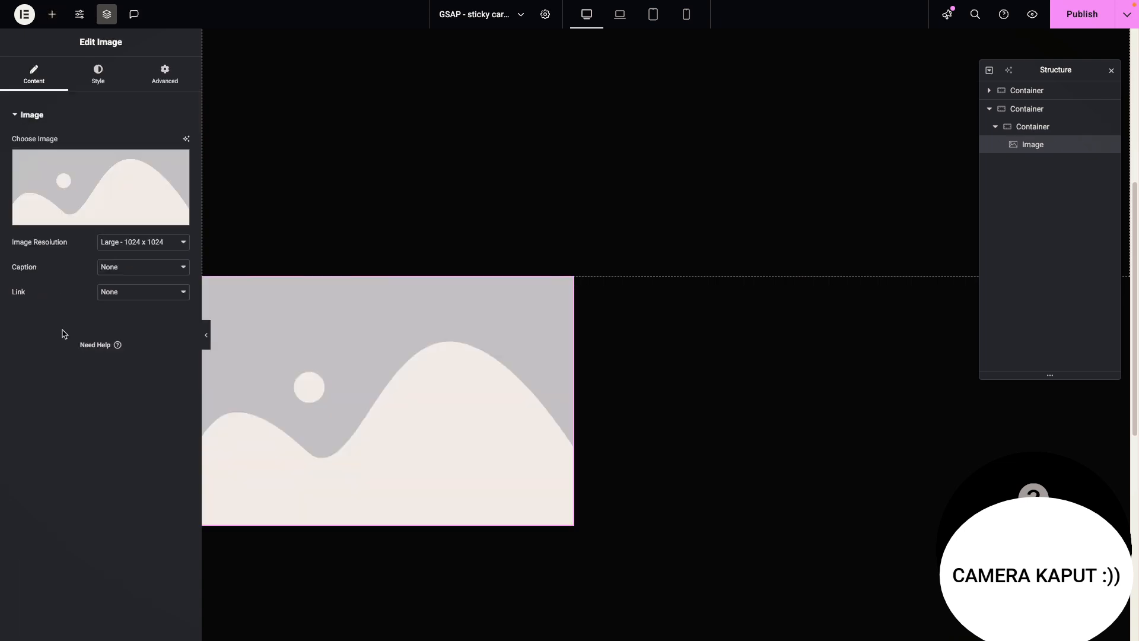
{"action": "left_click", "coordinate": [99, 186]}
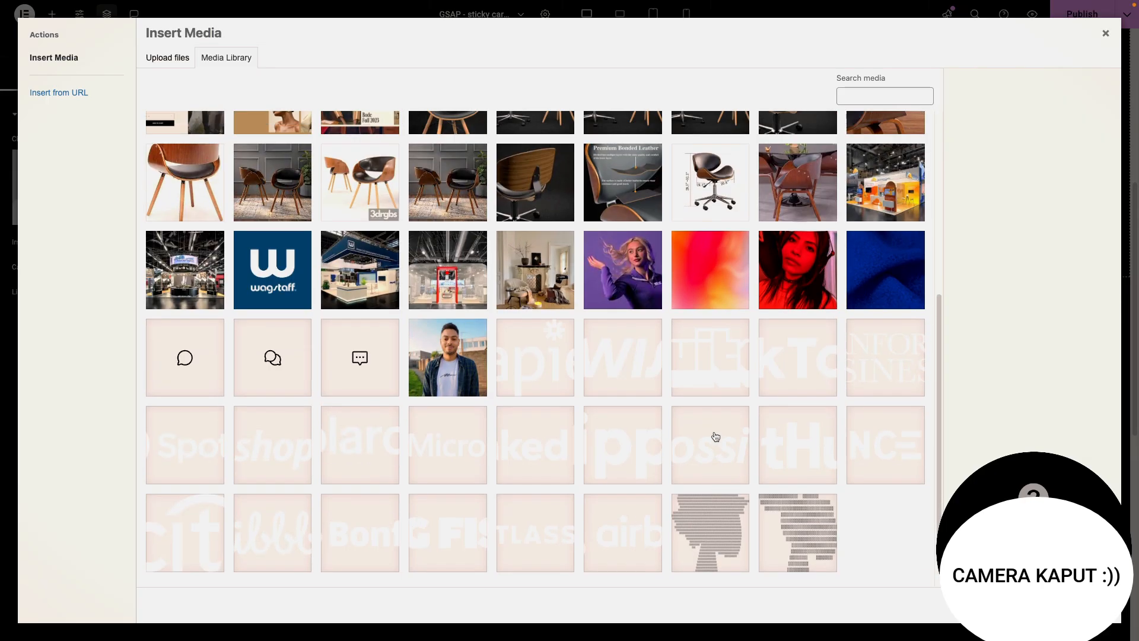
{"action": "scroll", "scroll_direction": "up", "scroll_amount": 3}
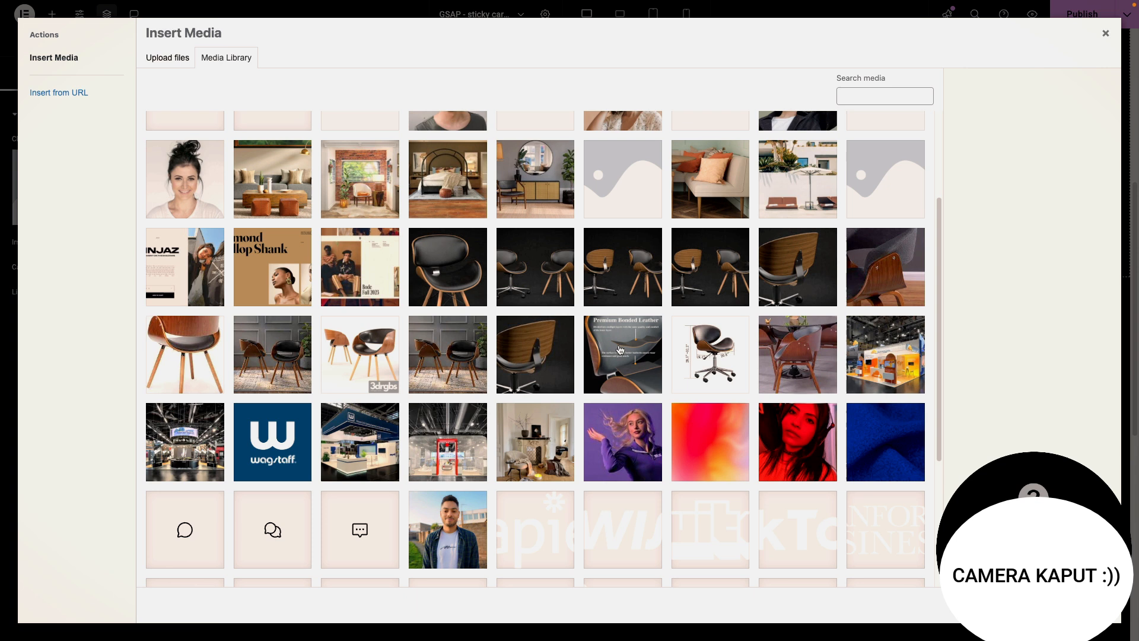
{"action": "scroll", "scroll_direction": "down", "scroll_amount": 3}
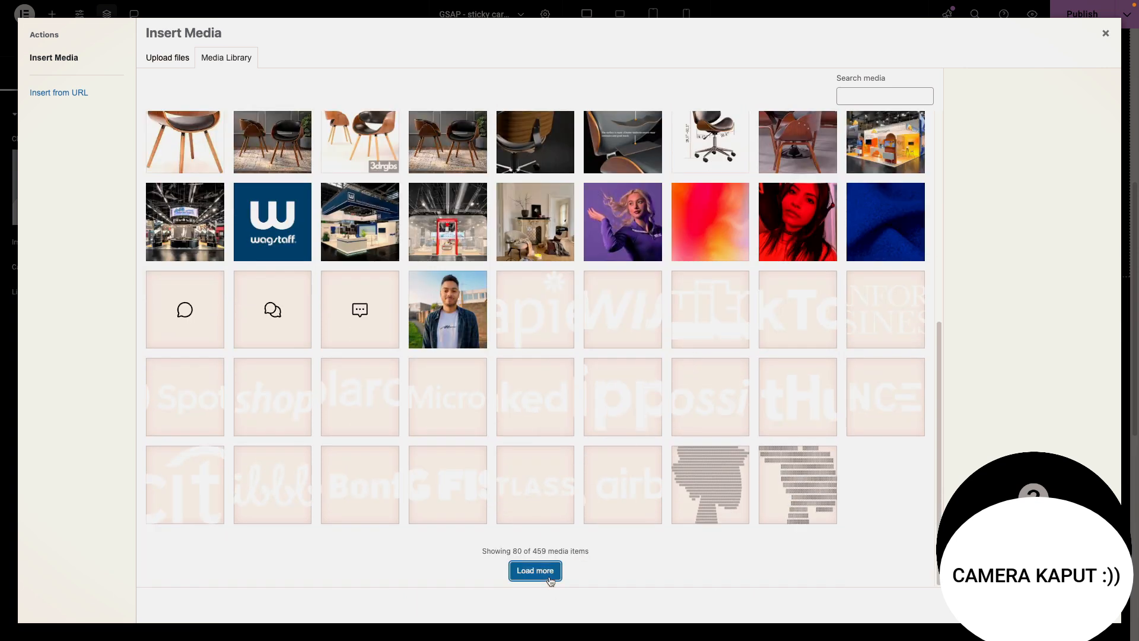
{"action": "left_click", "coordinate": [535, 571]}
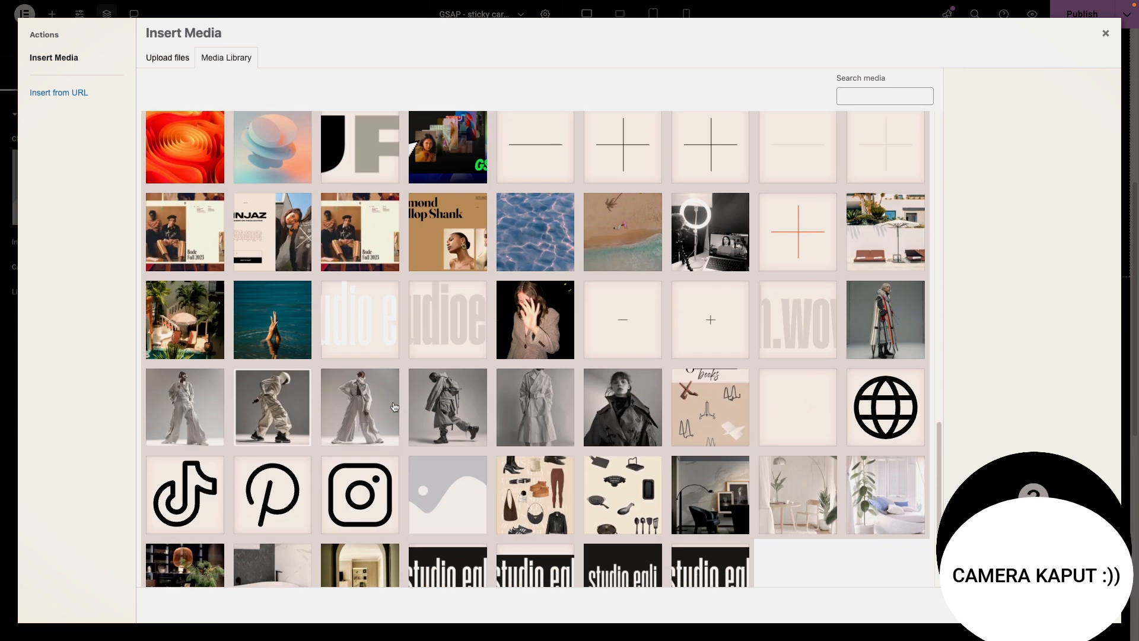
{"action": "scroll", "scroll_direction": "down", "scroll_amount": 3}
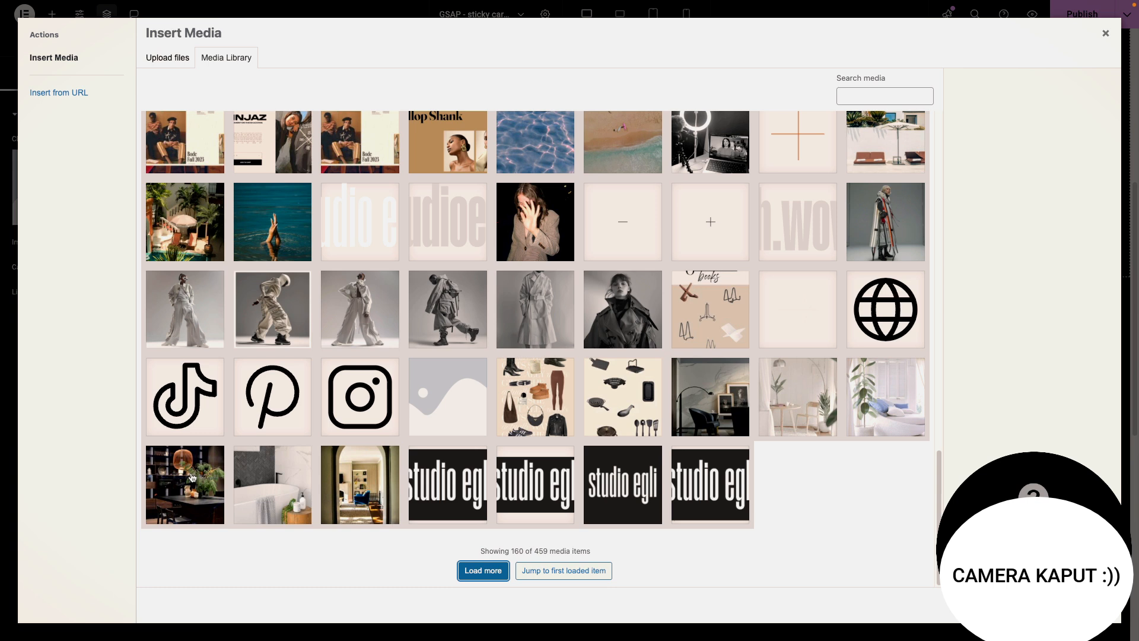
{"action": "left_click", "coordinate": [185, 484]}
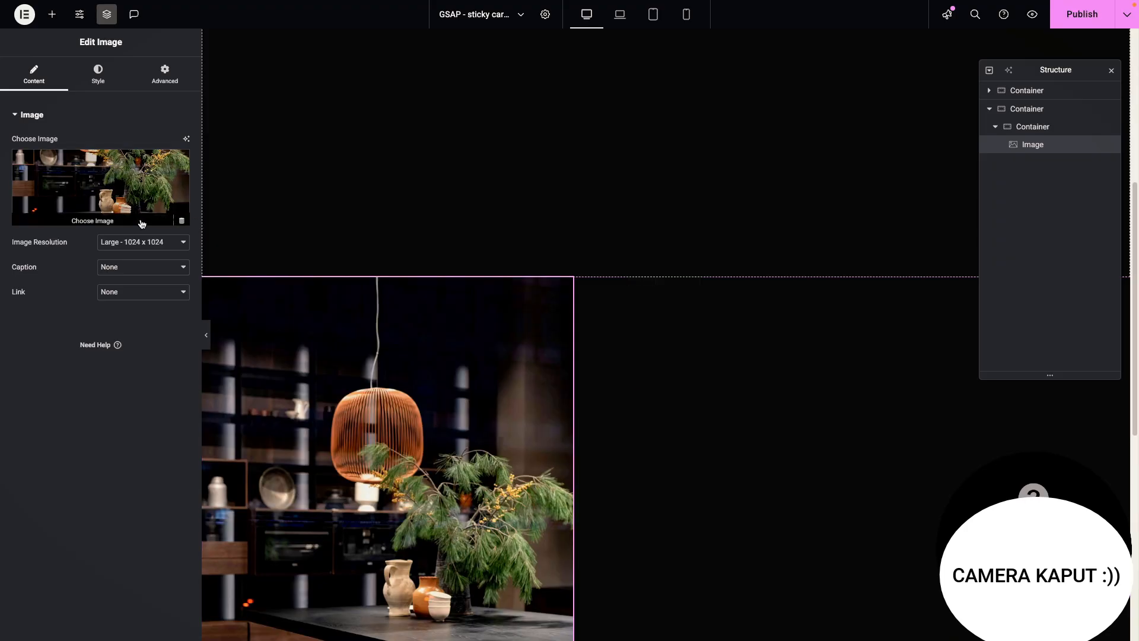
Style the image with 100% max width and a height of 45vh
{"action": "left_click", "coordinate": [142, 242]}
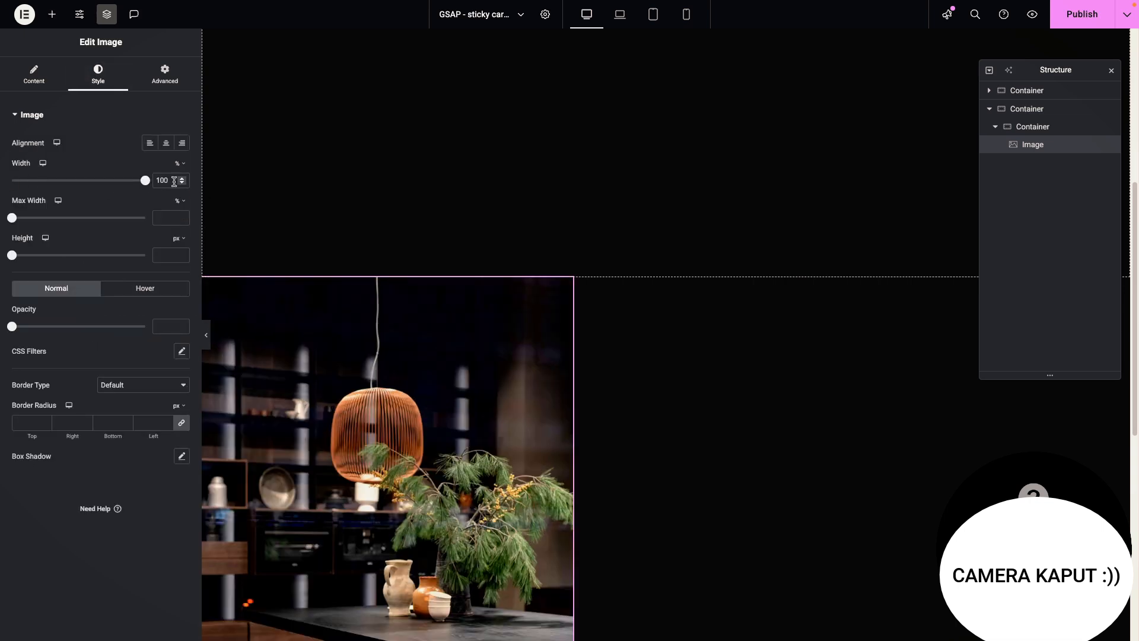
{"action": "mouse_move", "coordinate": [45, 237]}
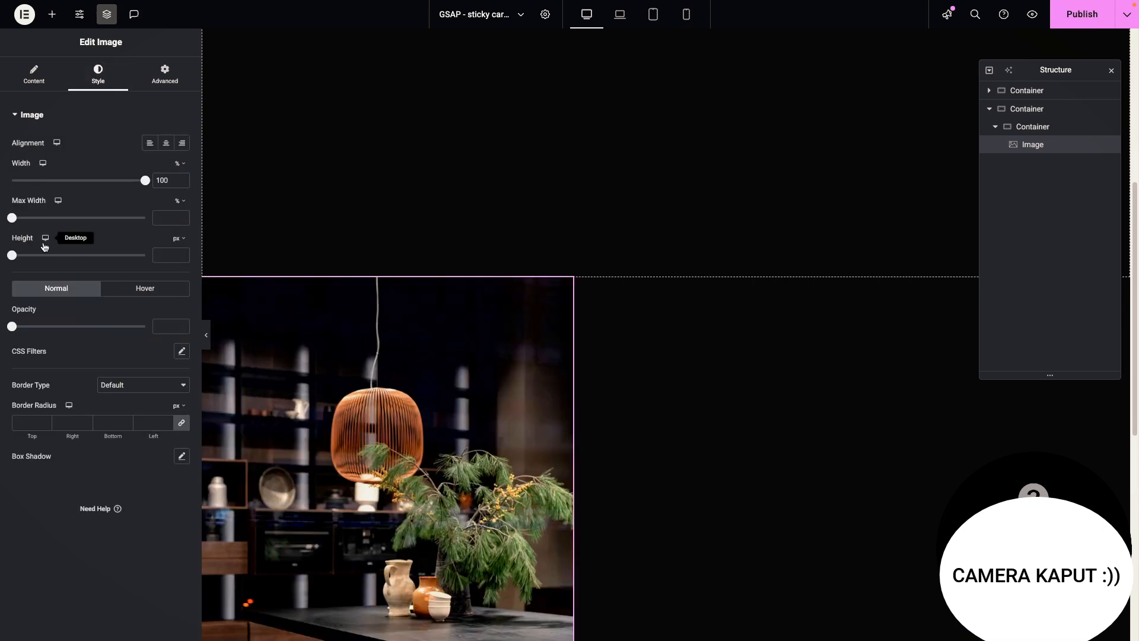
{"action": "mouse_move", "coordinate": [11, 217]}
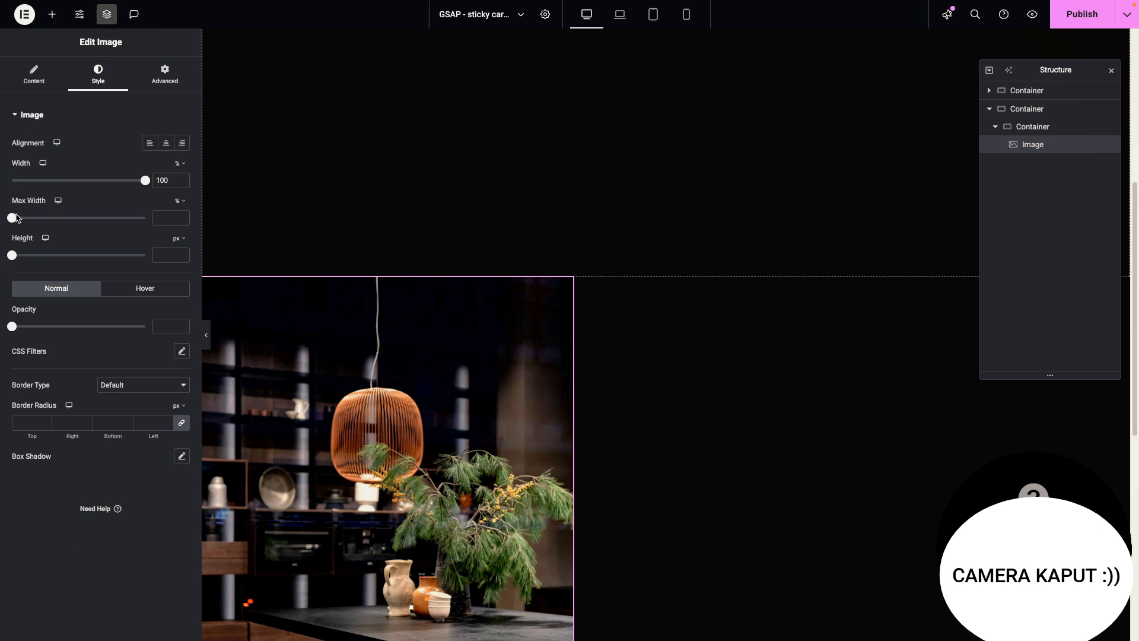
{"action": "left_click", "coordinate": [179, 237]}
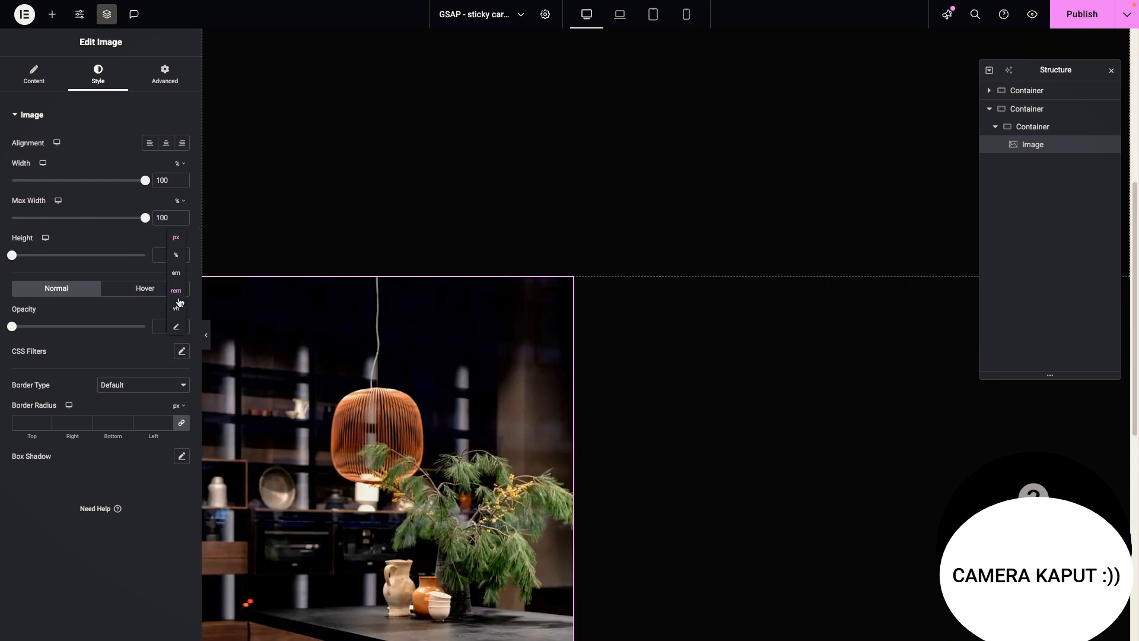
{"action": "left_click", "coordinate": [176, 255]}
{"action": "type", "text": "45"}
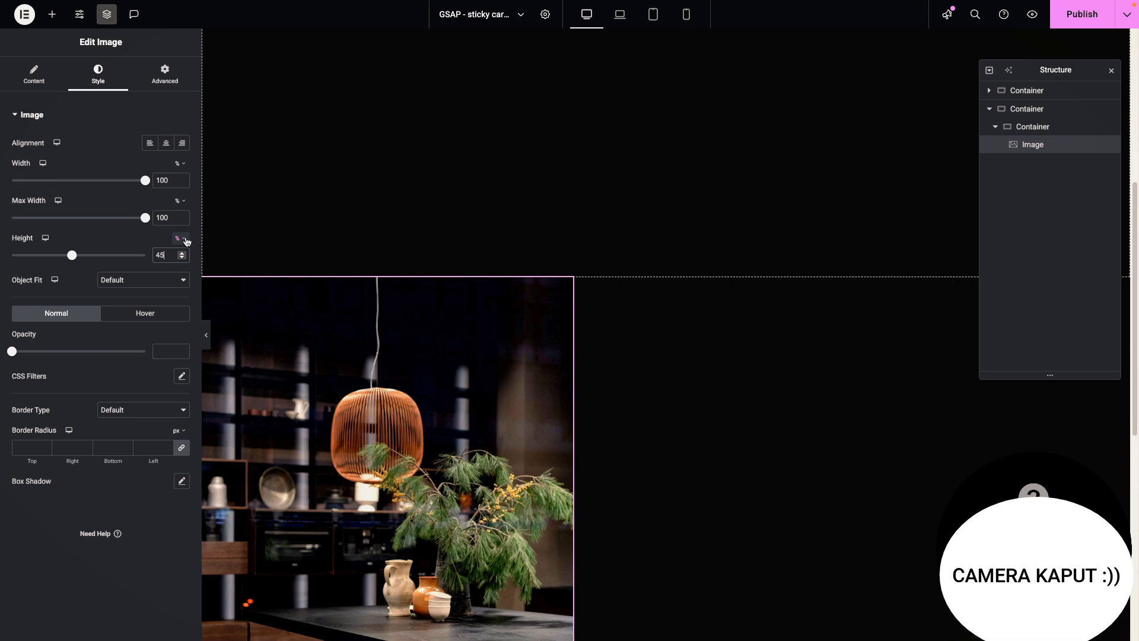
{"action": "left_click", "coordinate": [177, 238]}
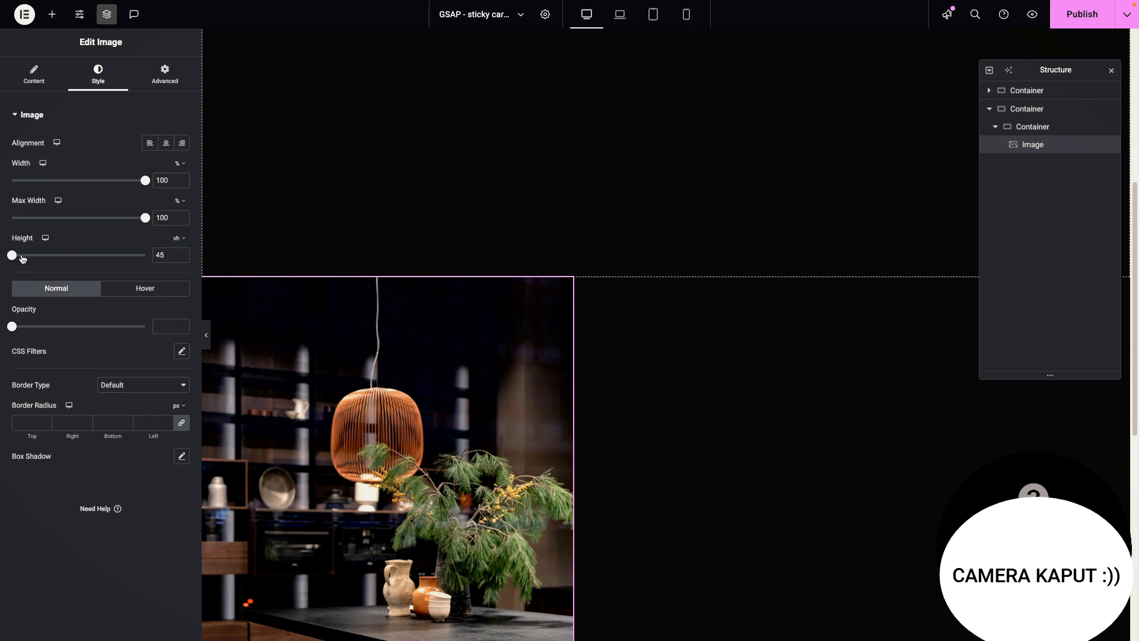
{"action": "left_click_drag", "start_coordinate": [11, 255], "coordinate": [89, 256]}
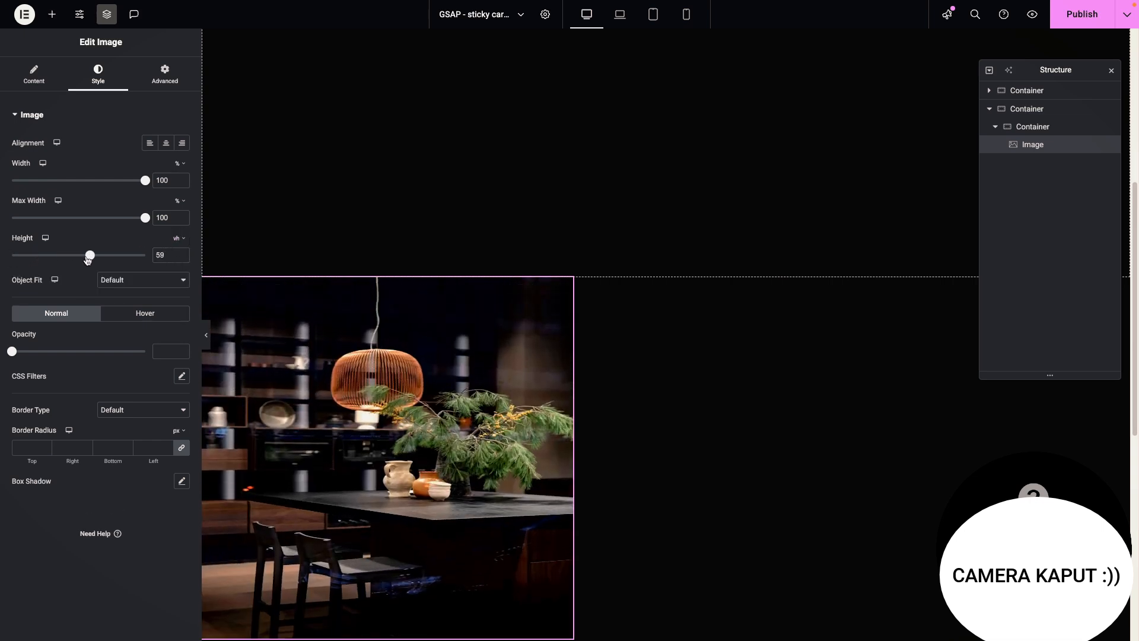
{"action": "left_click_drag", "start_coordinate": [89, 255], "coordinate": [70, 255]}
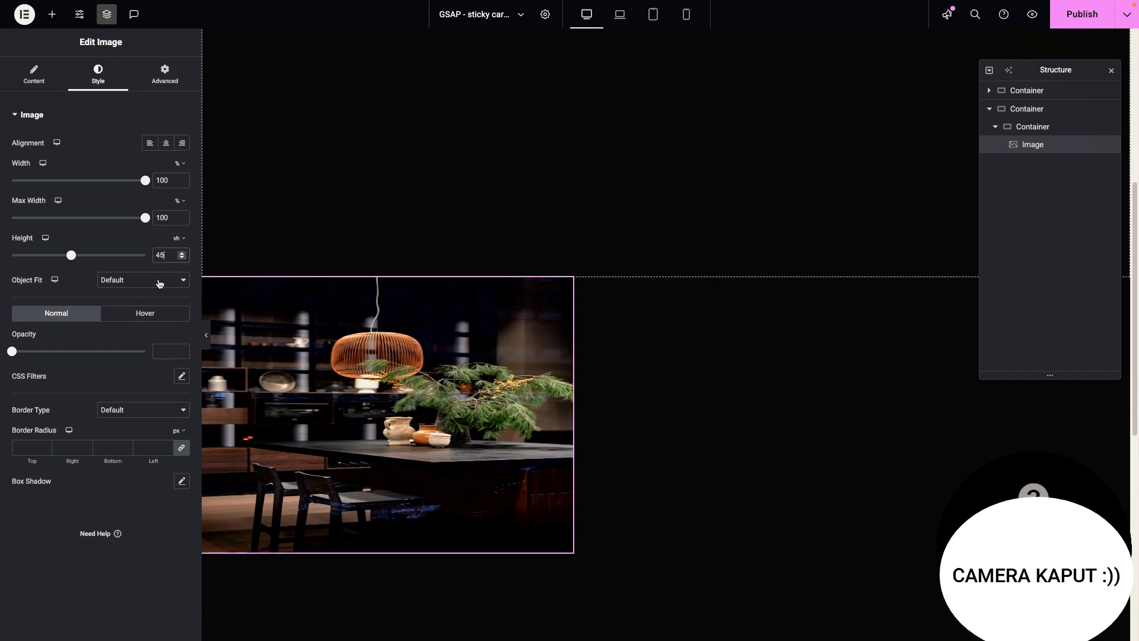
Set the image's object fit to Cover and bring up its object position choices
{"action": "left_click", "coordinate": [143, 280]}
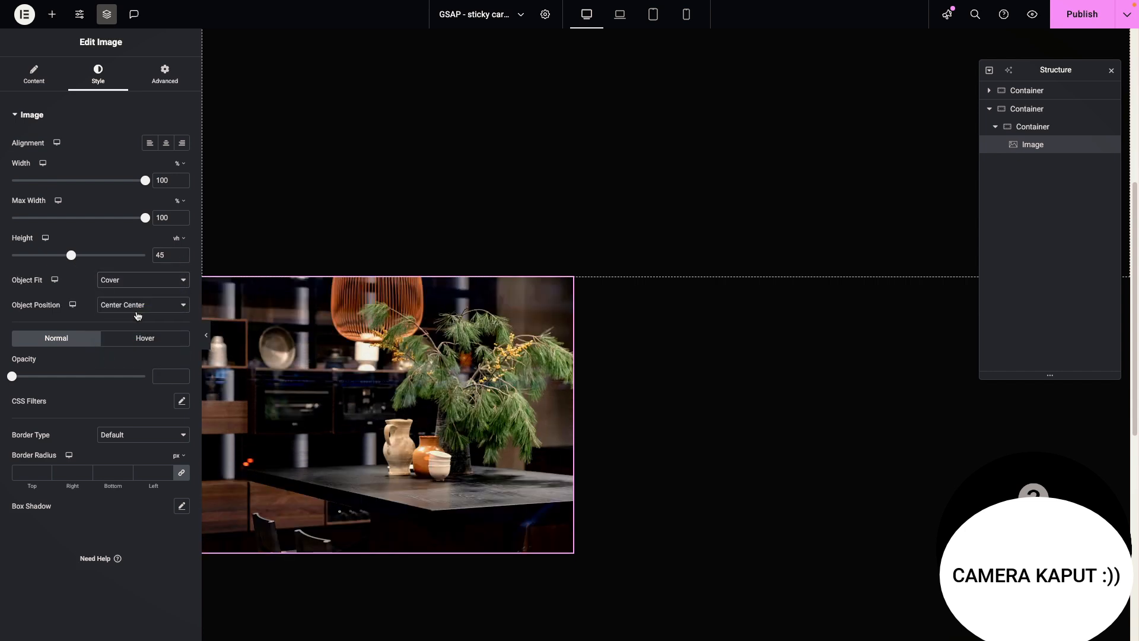
{"action": "left_click", "coordinate": [142, 305]}
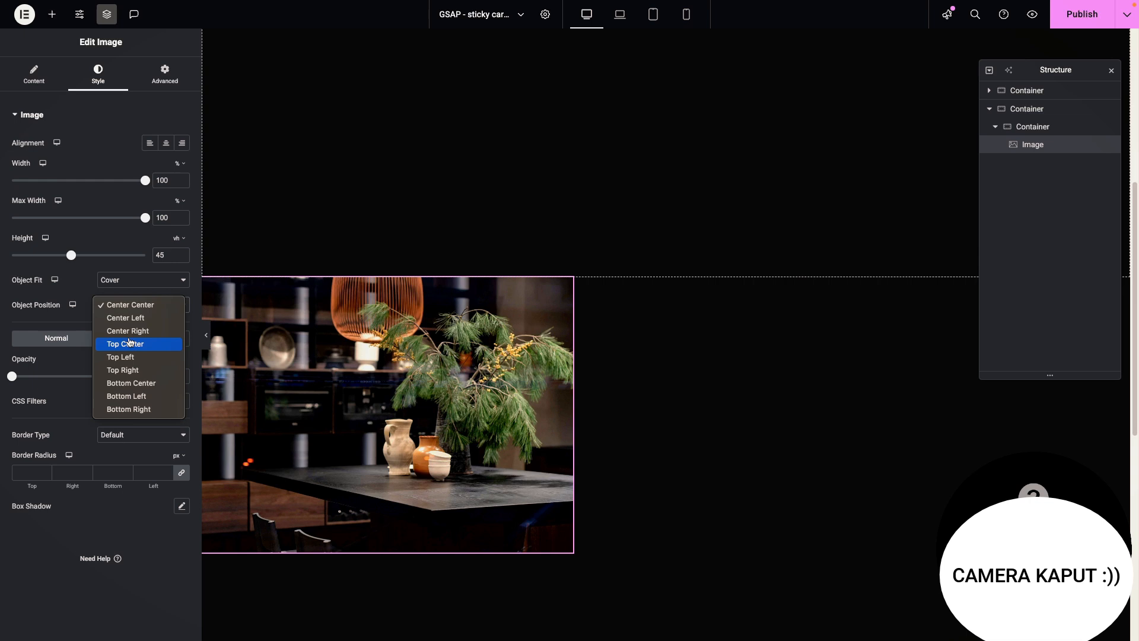
{"action": "mouse_move", "coordinate": [128, 357]}
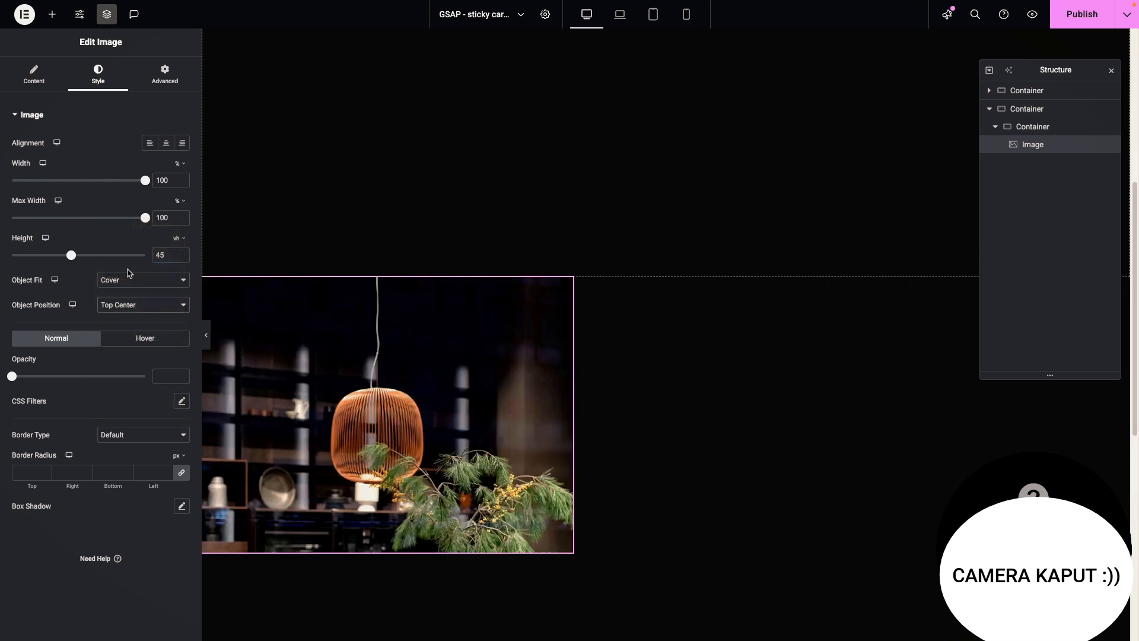
{"action": "mouse_move", "coordinate": [876, 211]}
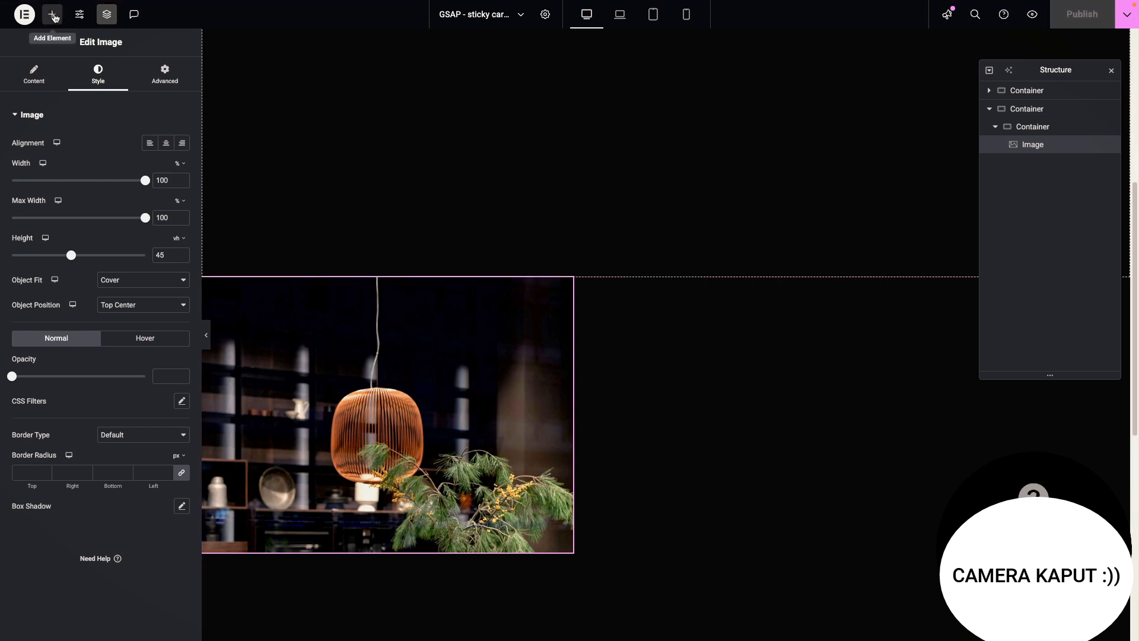
Set the card container's items direction to column and add a heading below the image
{"action": "left_click", "coordinate": [1032, 127]}
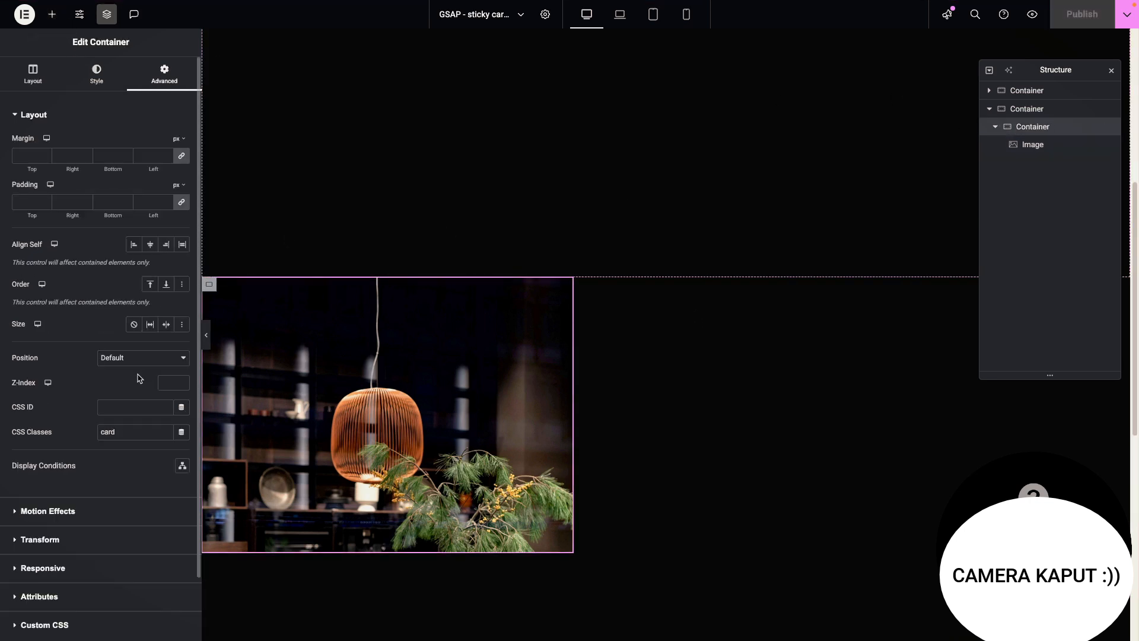
{"action": "left_click", "coordinate": [32, 73]}
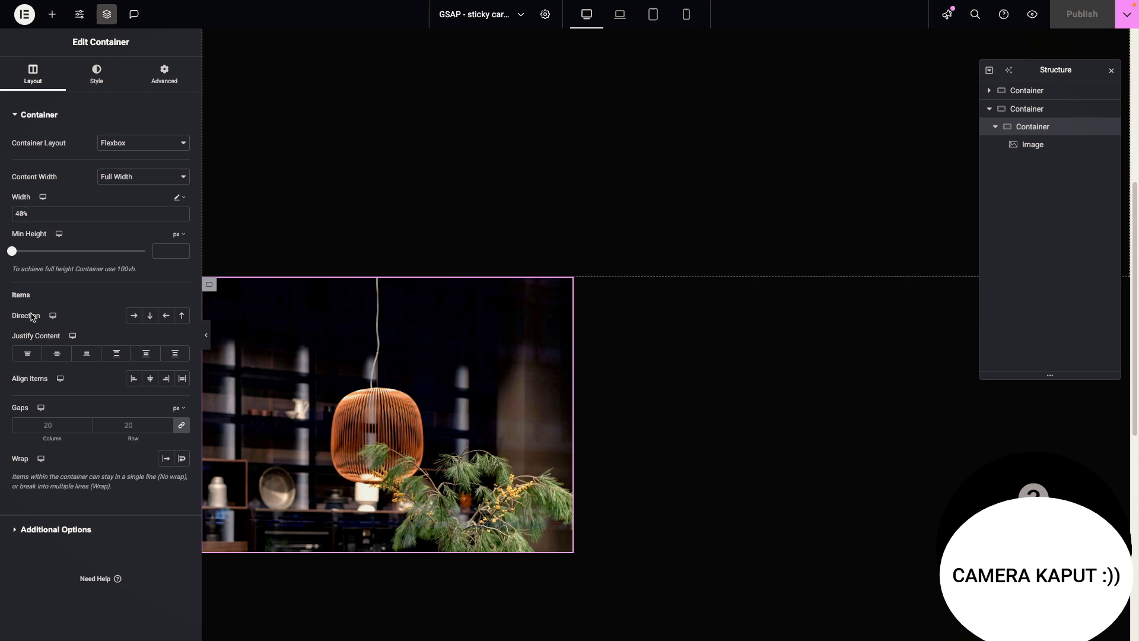
{"action": "mouse_move", "coordinate": [149, 314]}
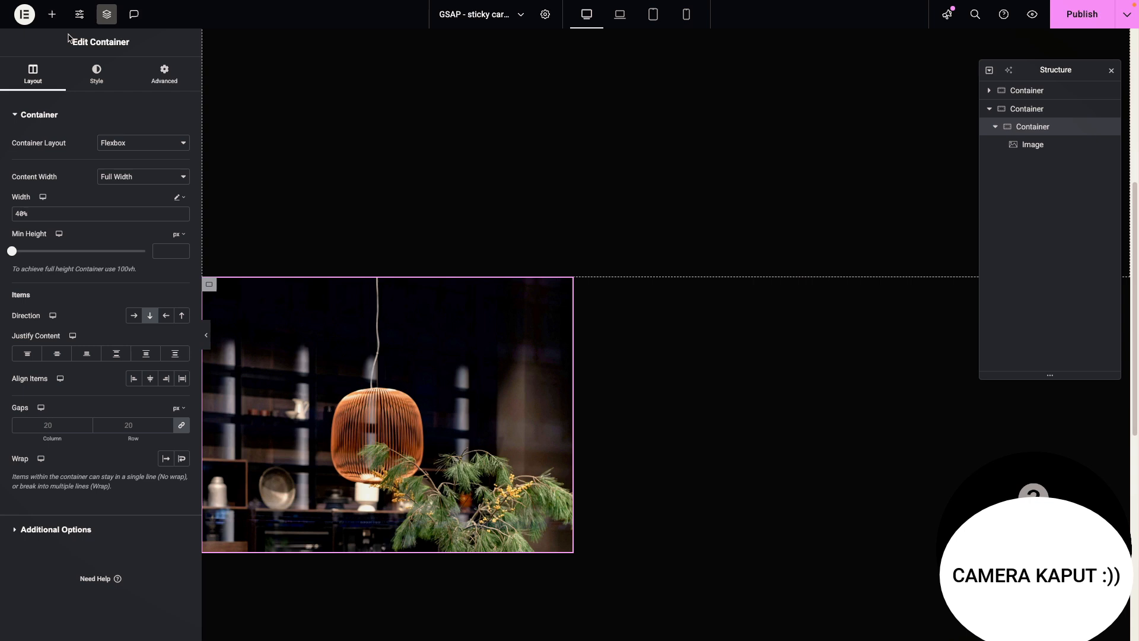
{"action": "left_click", "coordinate": [51, 14]}
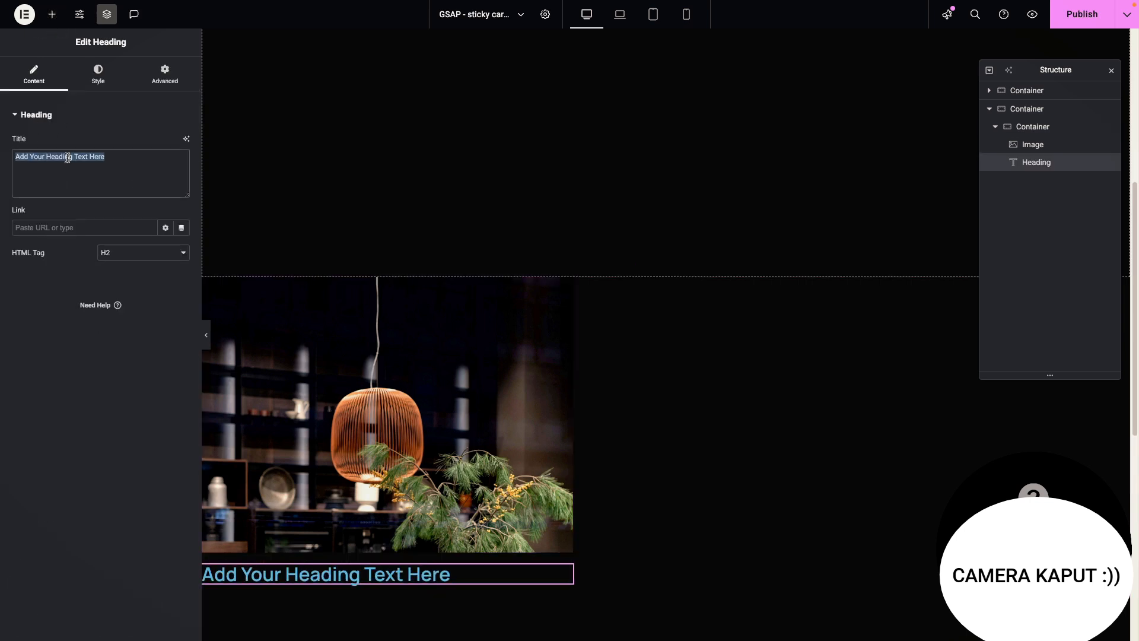
Enter LIVING ROOM as the heading text and give it a pale text colour
{"action": "type", "text": "LIVING"}
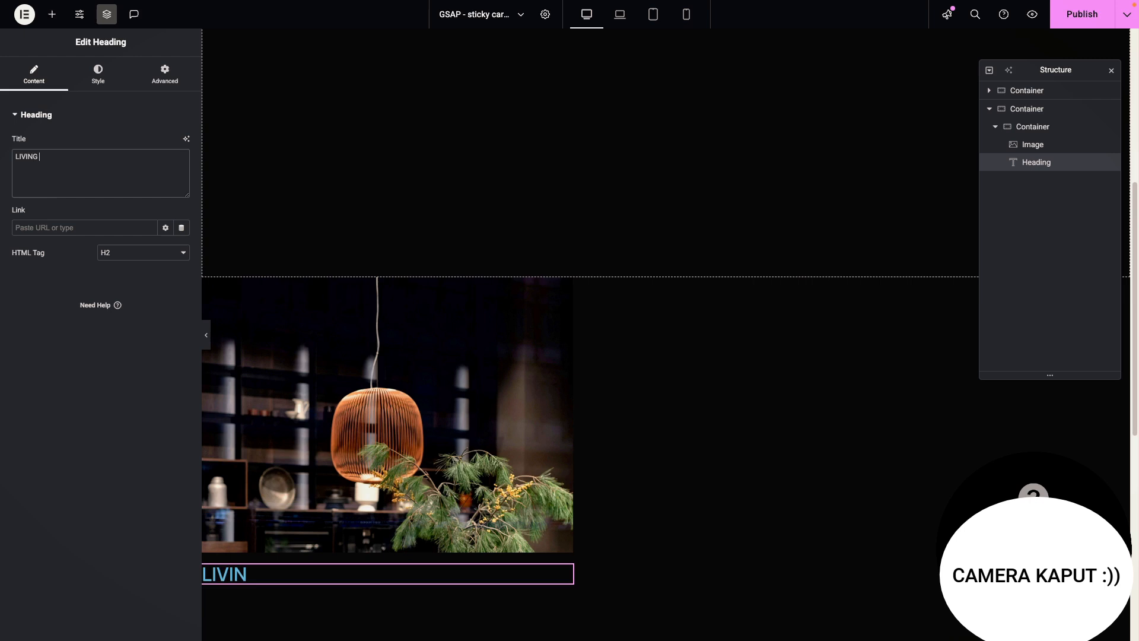
{"action": "type", "text": "ROOM"}
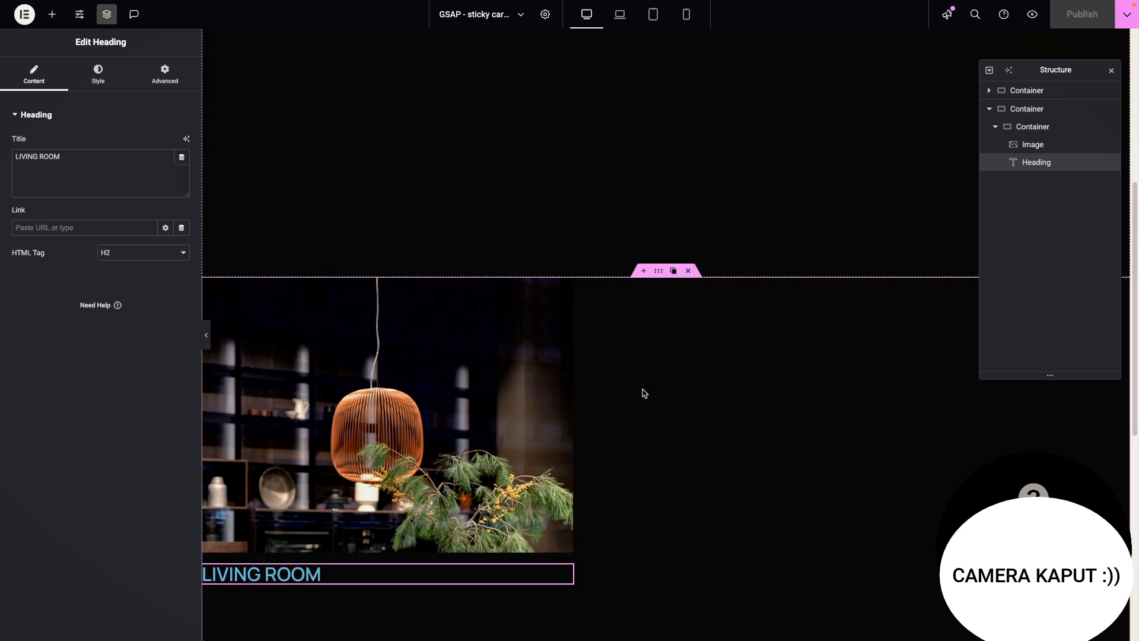
{"action": "left_click", "coordinate": [97, 74]}
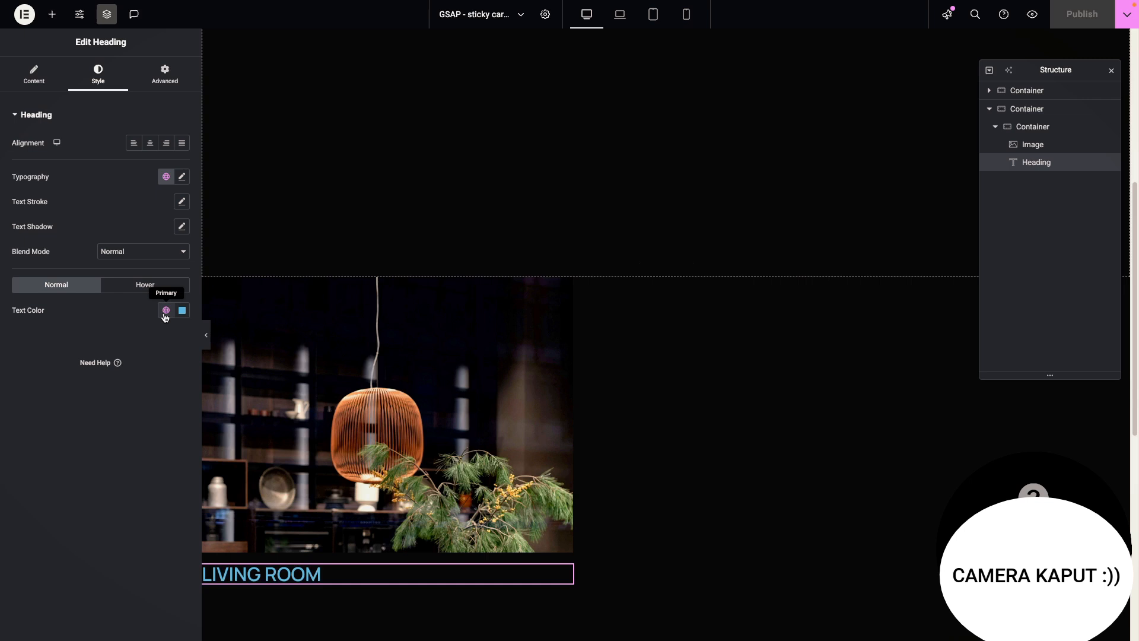
{"action": "left_click", "coordinate": [166, 310]}
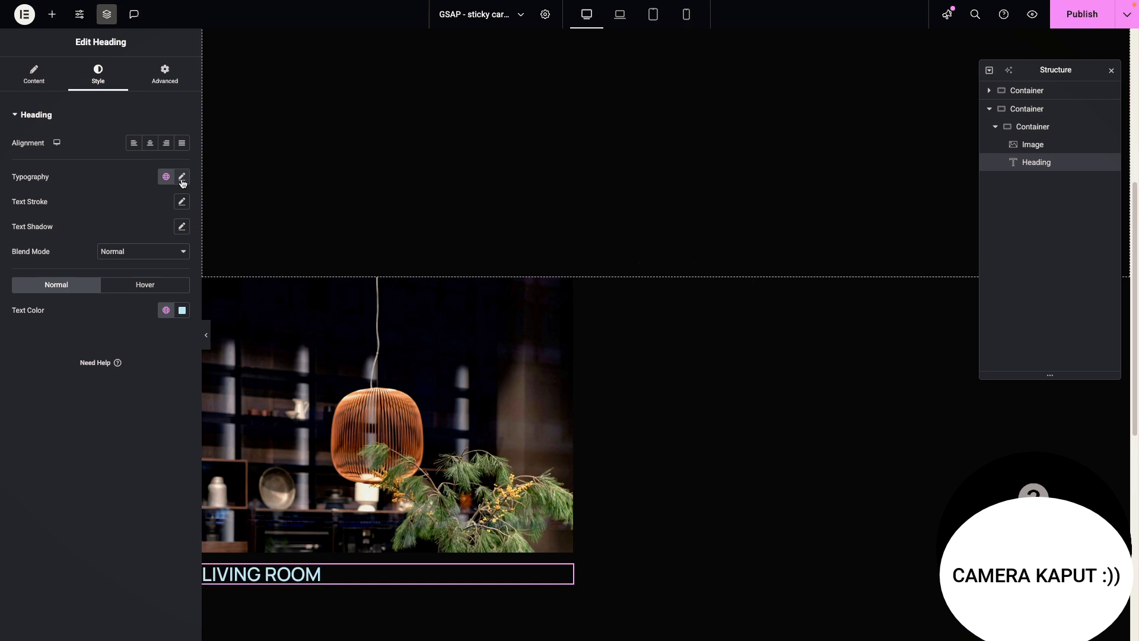
Set the heading typography to weight 300 with a smaller size
{"action": "left_click", "coordinate": [182, 177]}
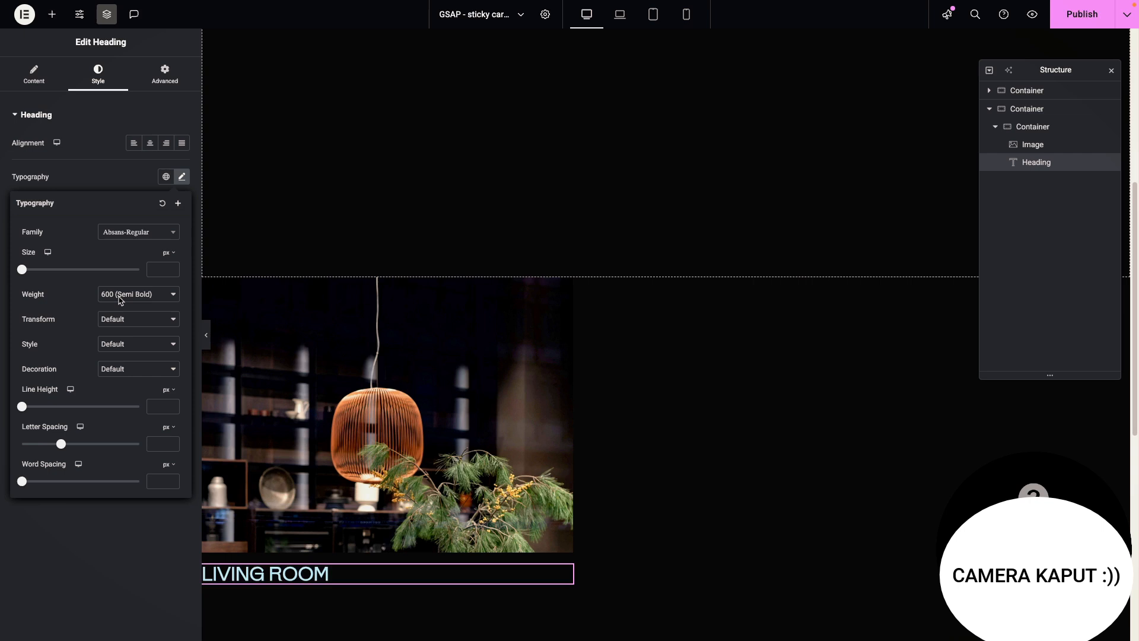
{"action": "left_click", "coordinate": [137, 293]}
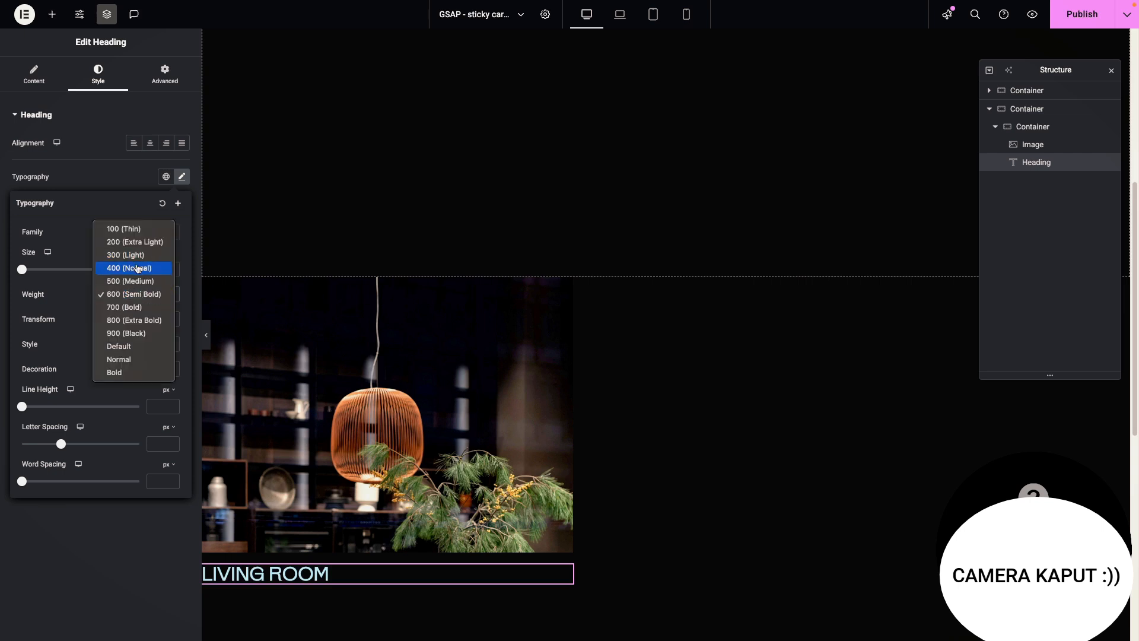
{"action": "left_click", "coordinate": [125, 254]}
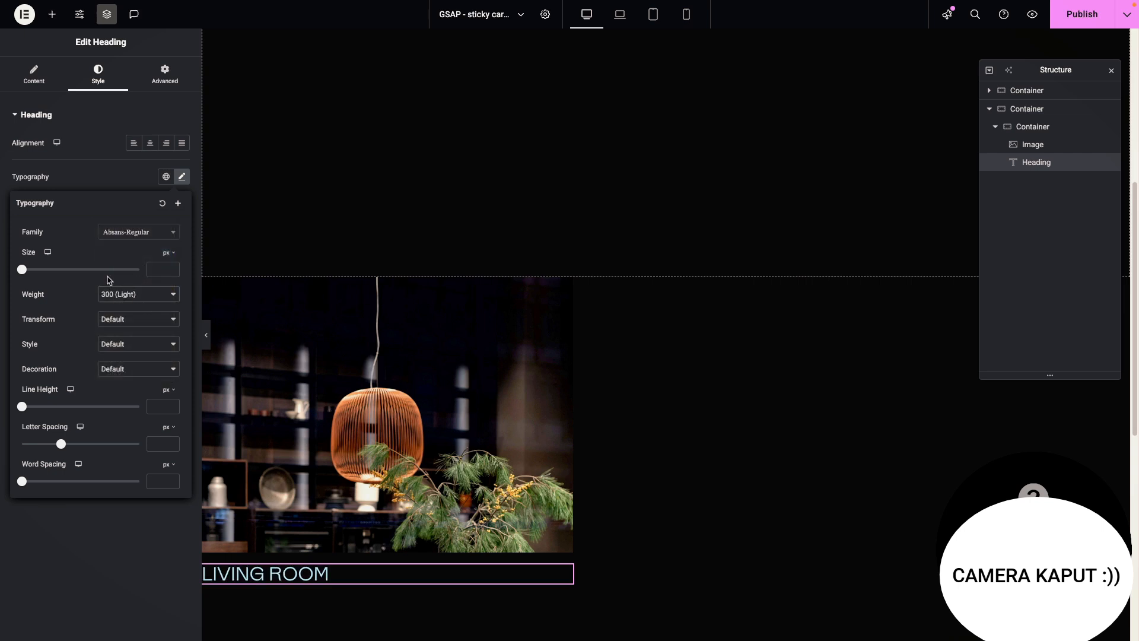
{"action": "left_click", "coordinate": [167, 252]}
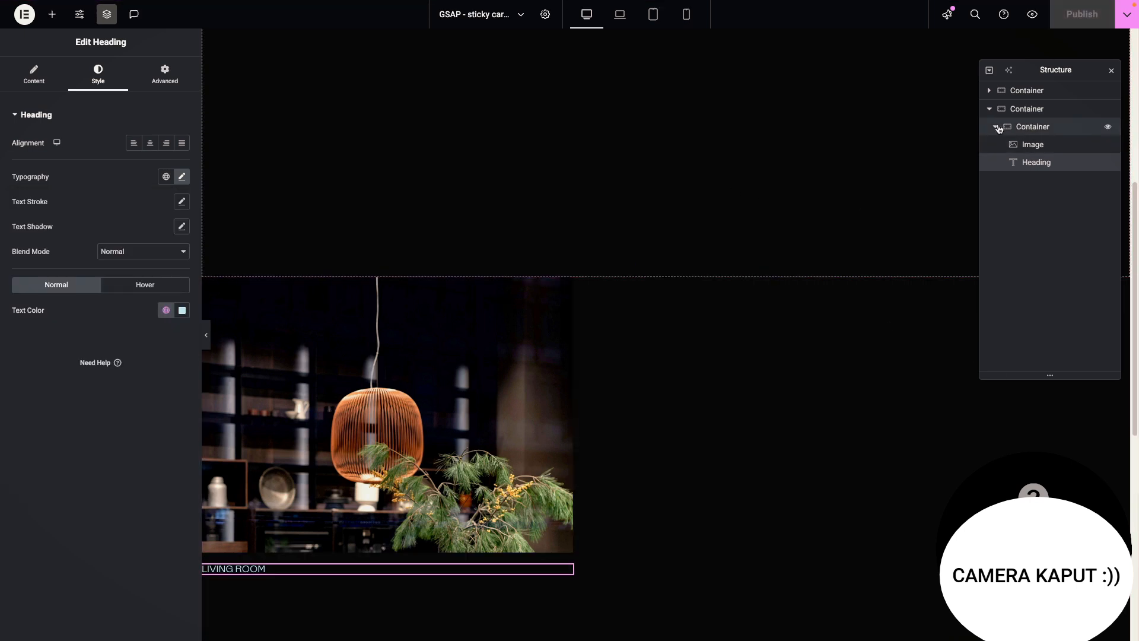
Duplicate the card container into six identical cards and select their wrapper
{"action": "left_click", "coordinate": [995, 127]}
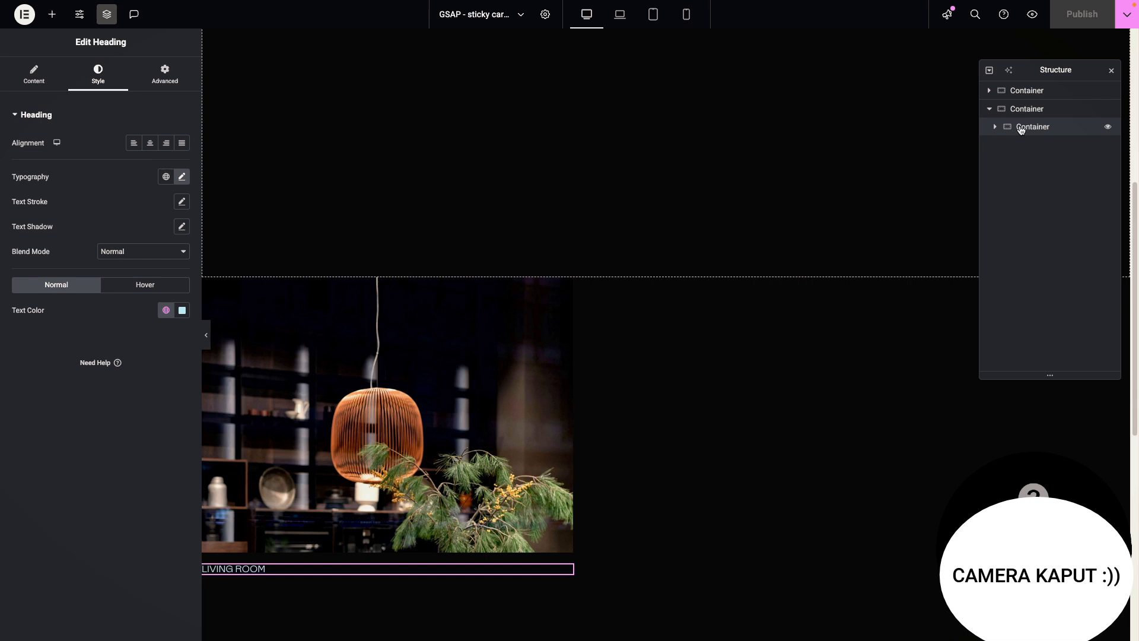
{"action": "right_click", "coordinate": [1033, 127]}
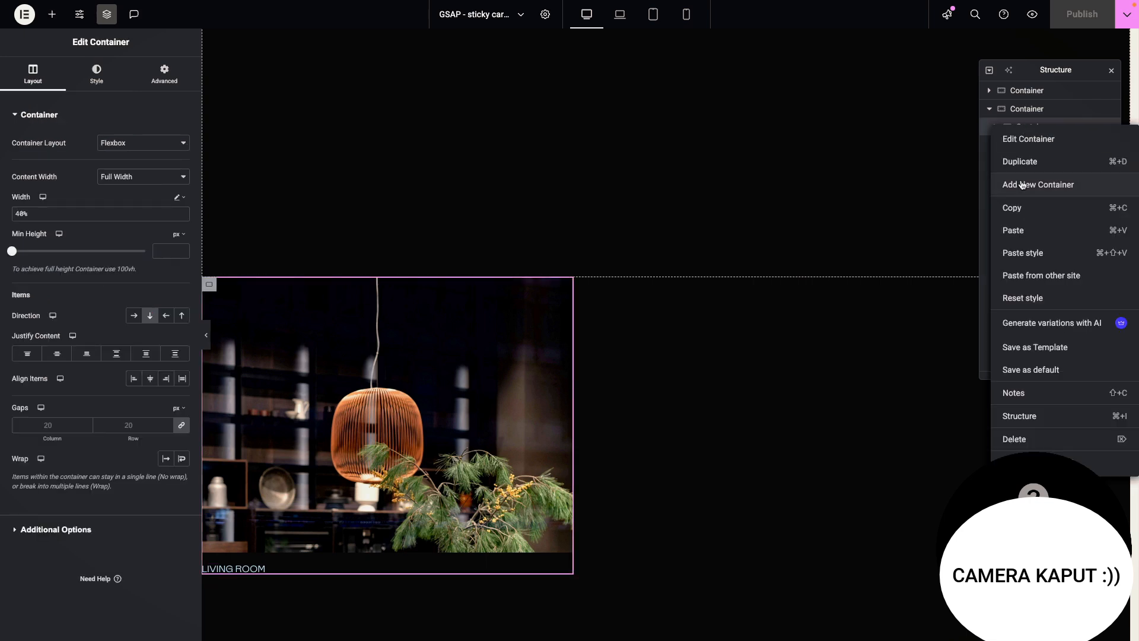
{"action": "left_click", "coordinate": [1020, 161]}
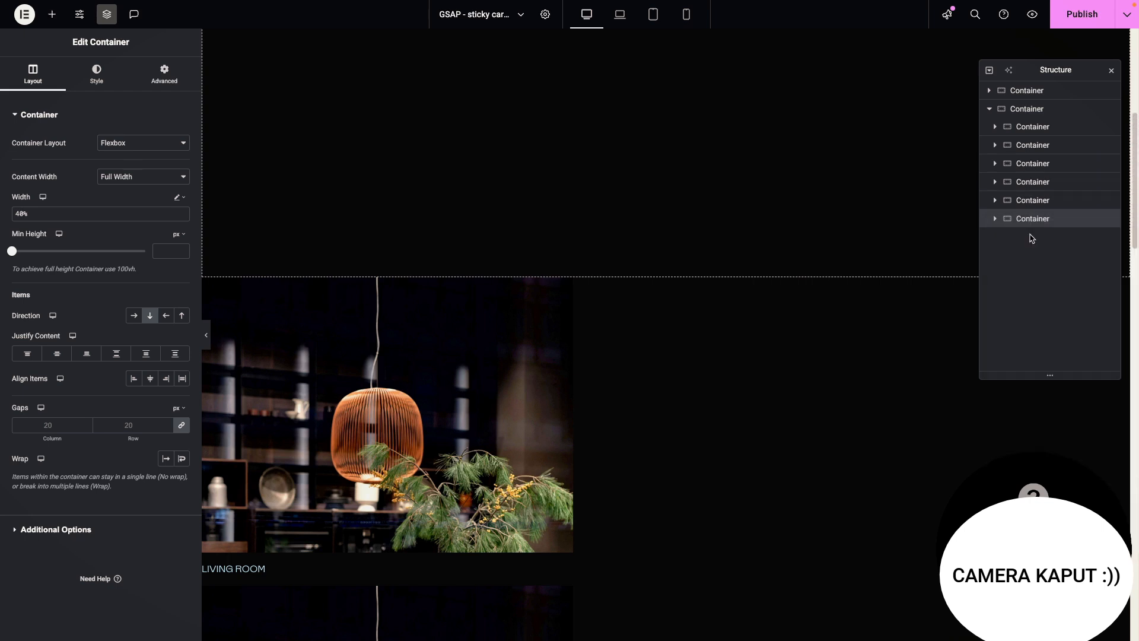
{"action": "scroll", "scroll_direction": "down", "scroll_amount": 3}
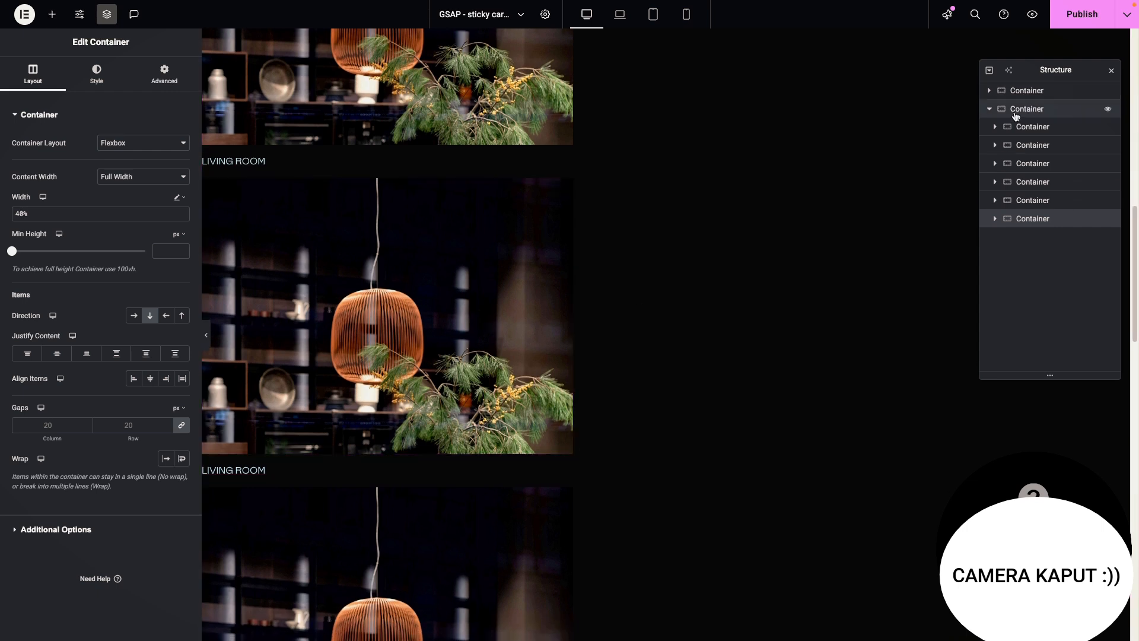
{"action": "left_click", "coordinate": [164, 73]}
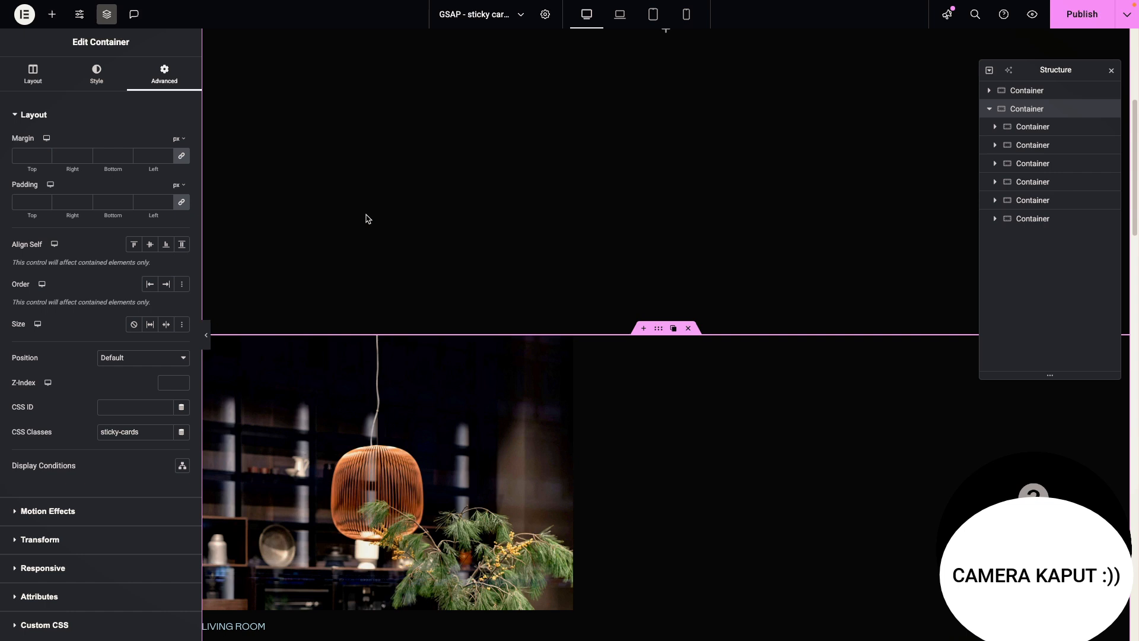
{"action": "mouse_move", "coordinate": [144, 216]}
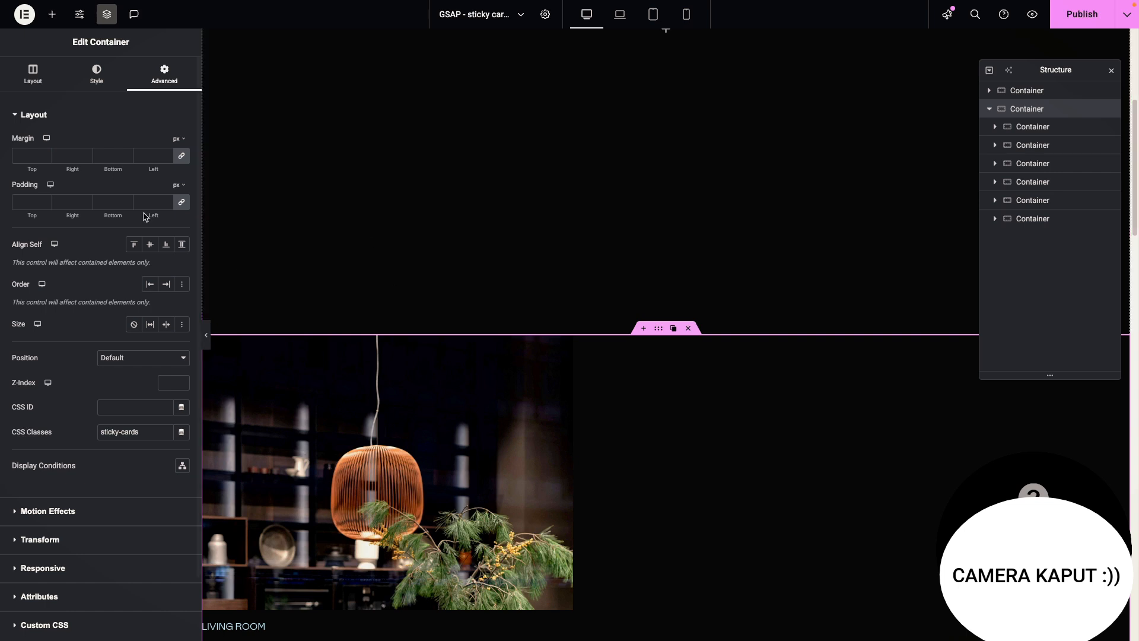
{"action": "mouse_move", "coordinate": [411, 276]}
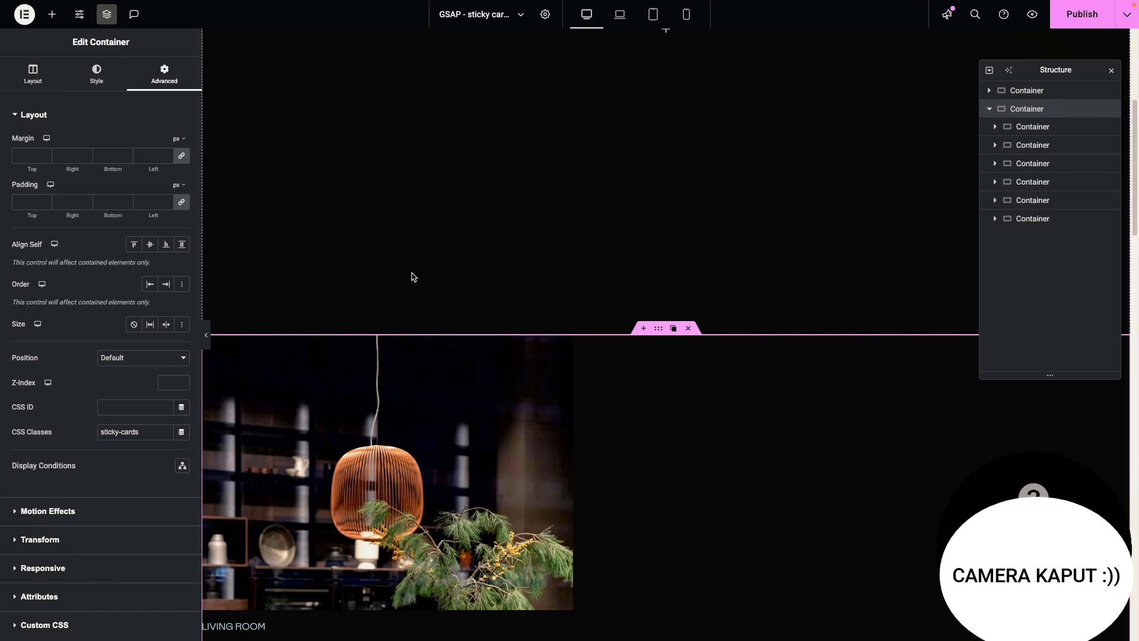
{"action": "mouse_move", "coordinate": [821, 158]}
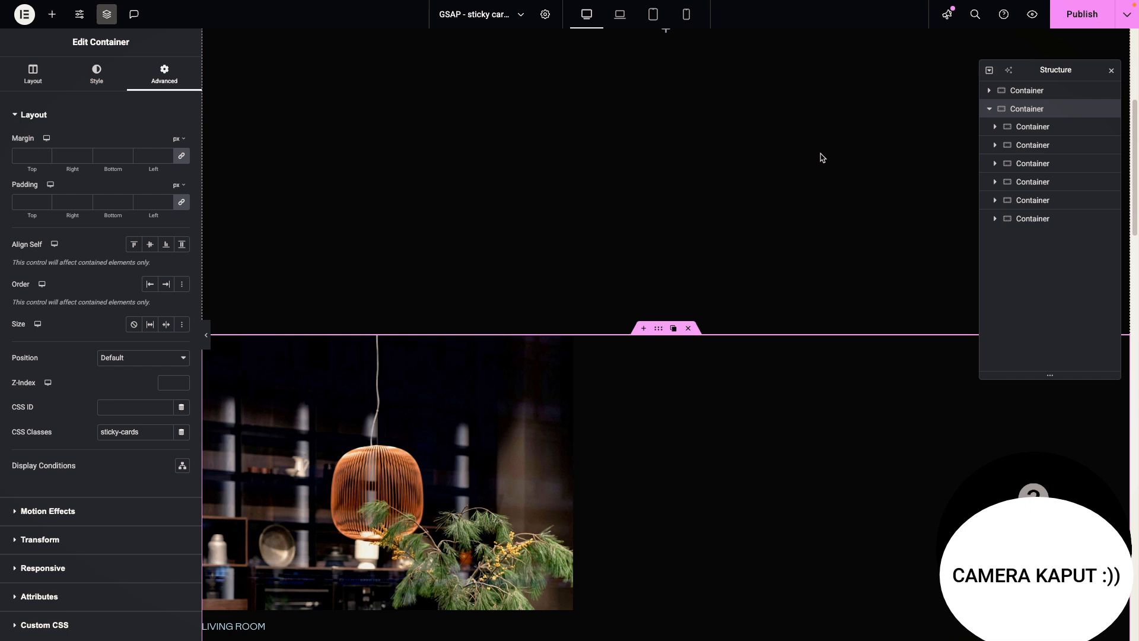
Give the wrapper hidden overflow and the section HTML tag under Additional Options
{"action": "scroll", "scroll_direction": "down", "scroll_amount": 3}
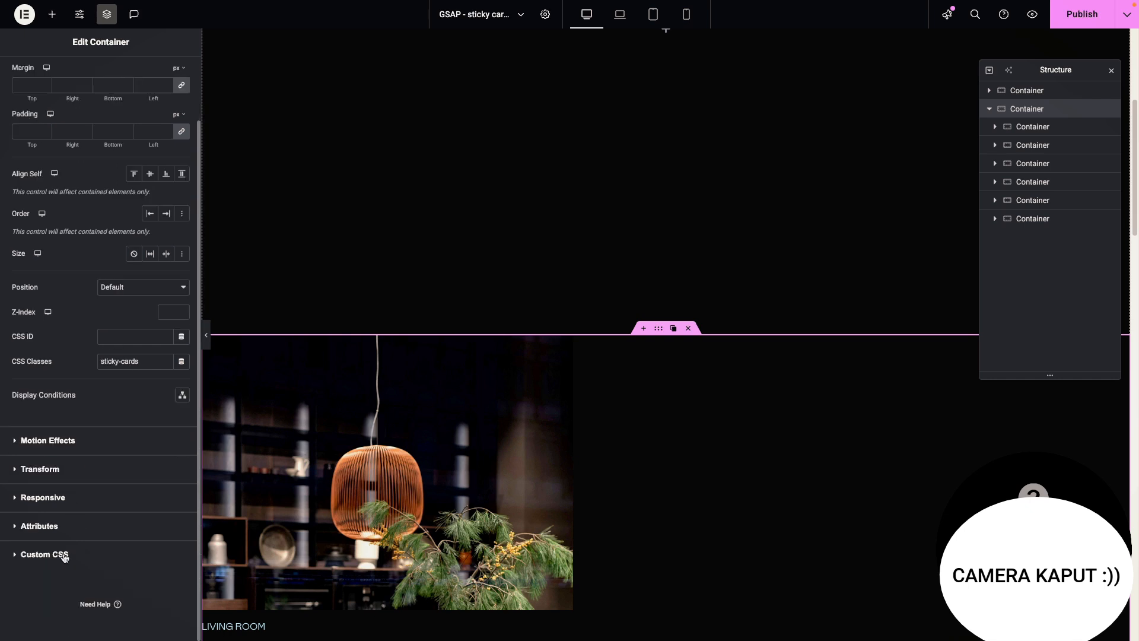
{"action": "left_click", "coordinate": [34, 73]}
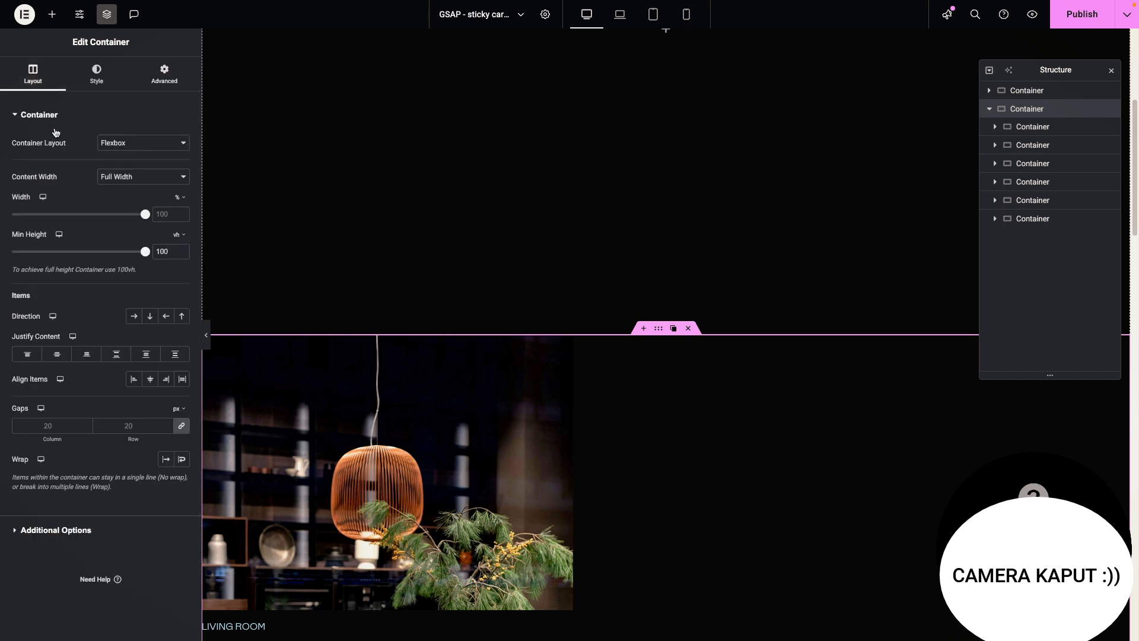
{"action": "left_click", "coordinate": [37, 114]}
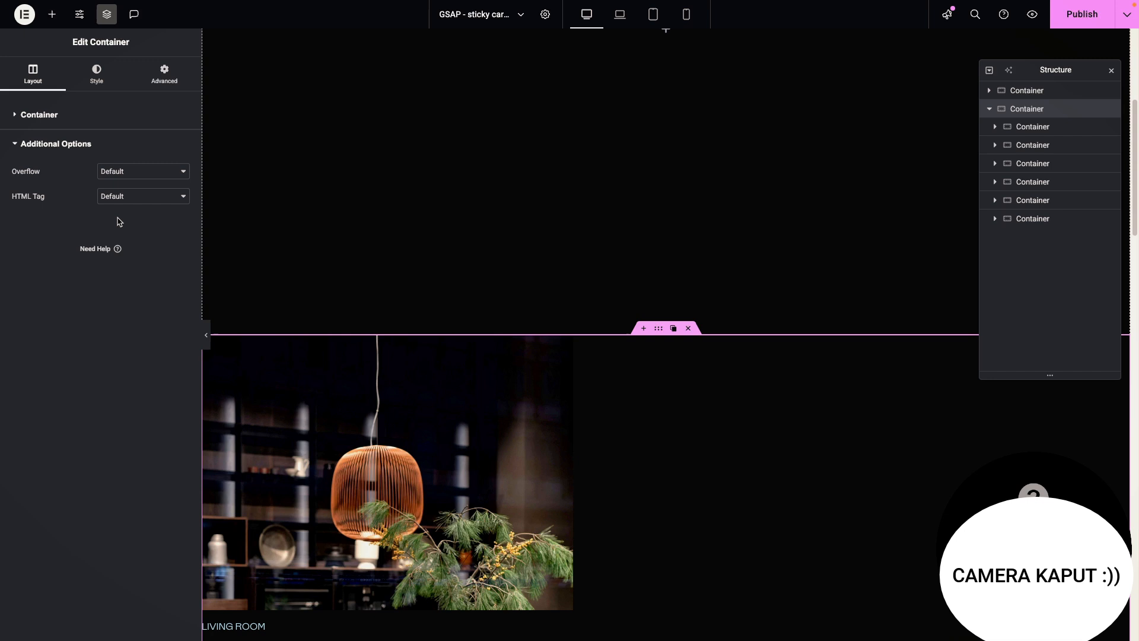
{"action": "left_click", "coordinate": [143, 171]}
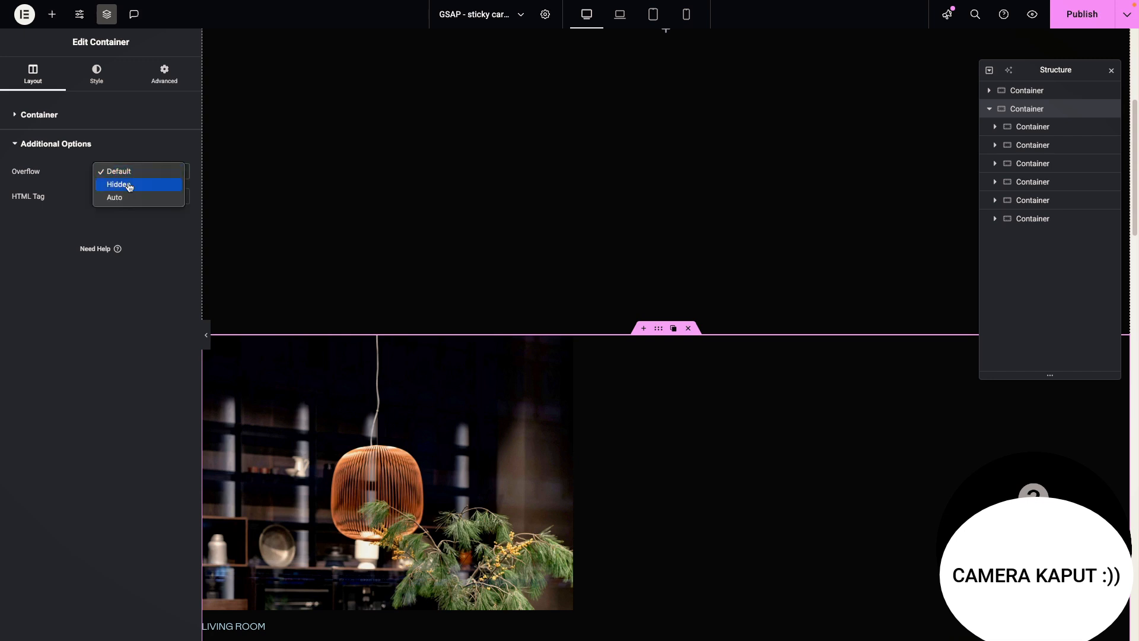
{"action": "left_click", "coordinate": [118, 184]}
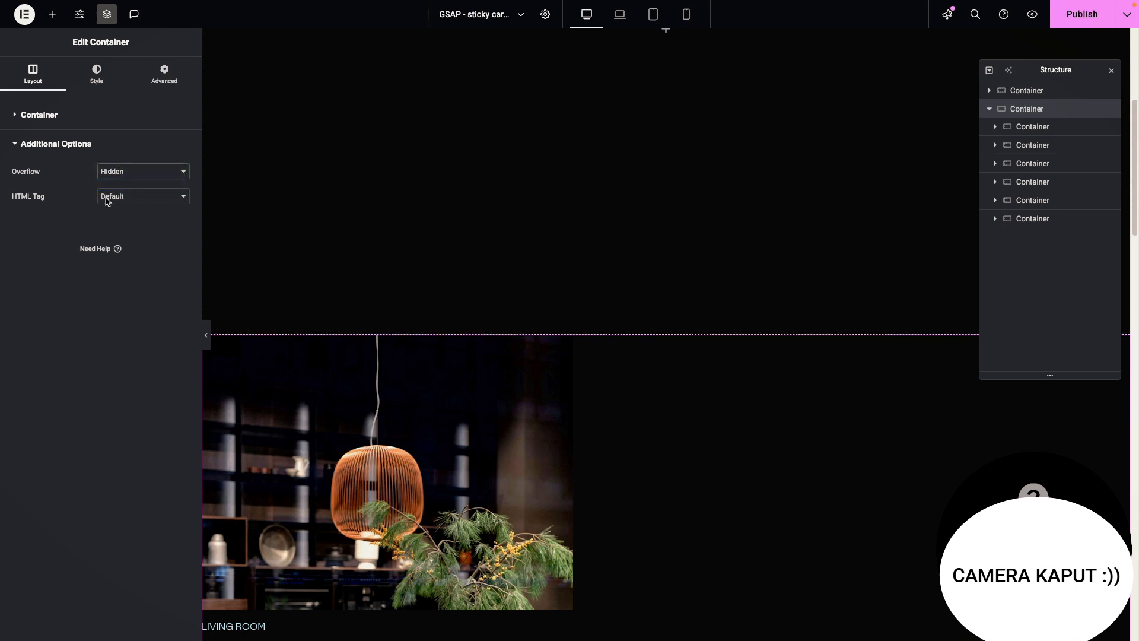
{"action": "mouse_move", "coordinate": [123, 281]}
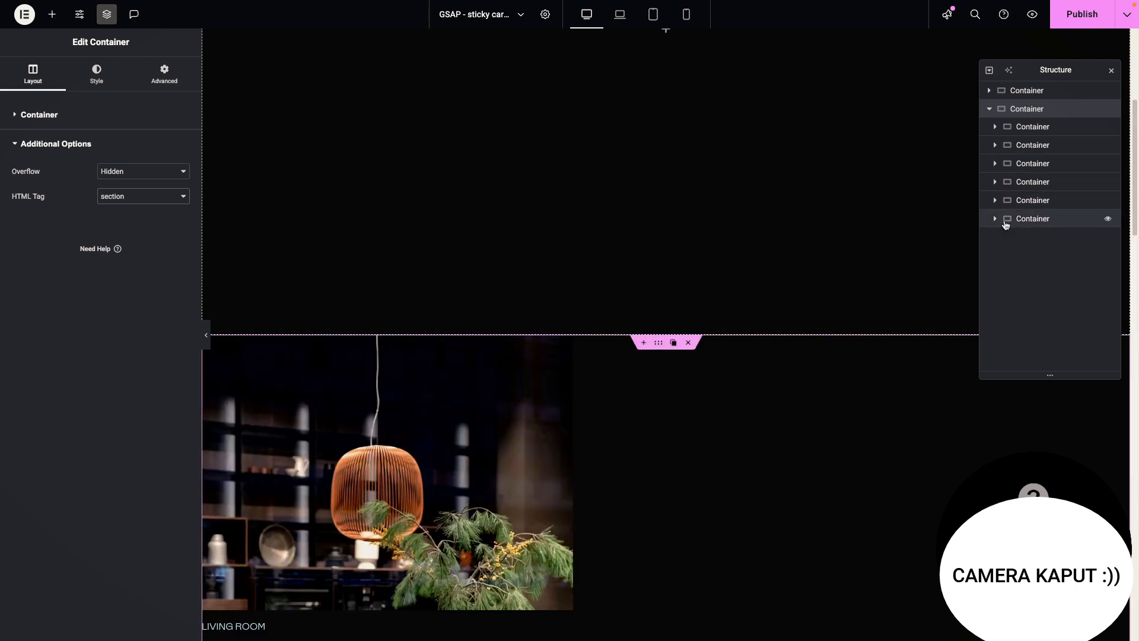
Confirm the wrapper's sticky-cards class, preview the page live and return to the editor
{"action": "left_click", "coordinate": [164, 72]}
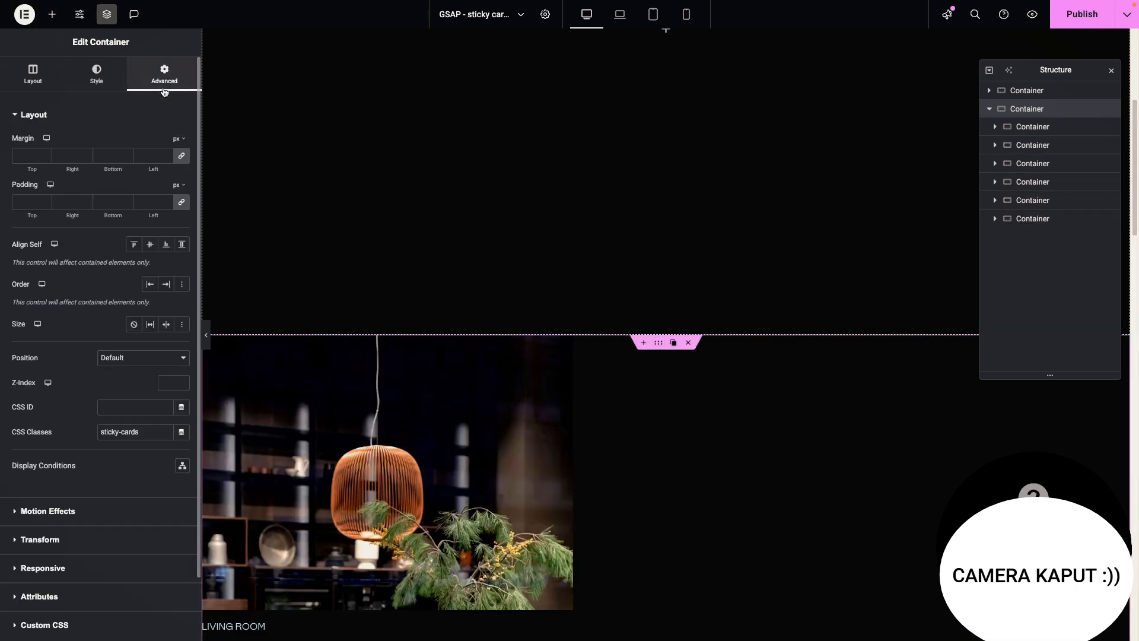
{"action": "left_click", "coordinate": [44, 625]}
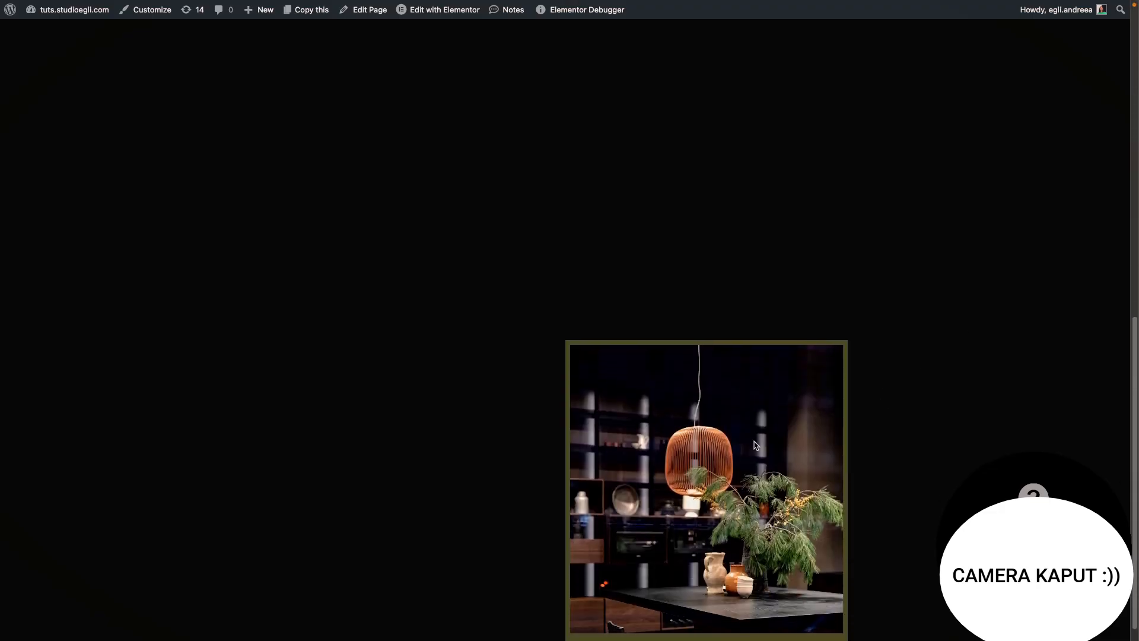
{"action": "left_click", "coordinate": [444, 9]}
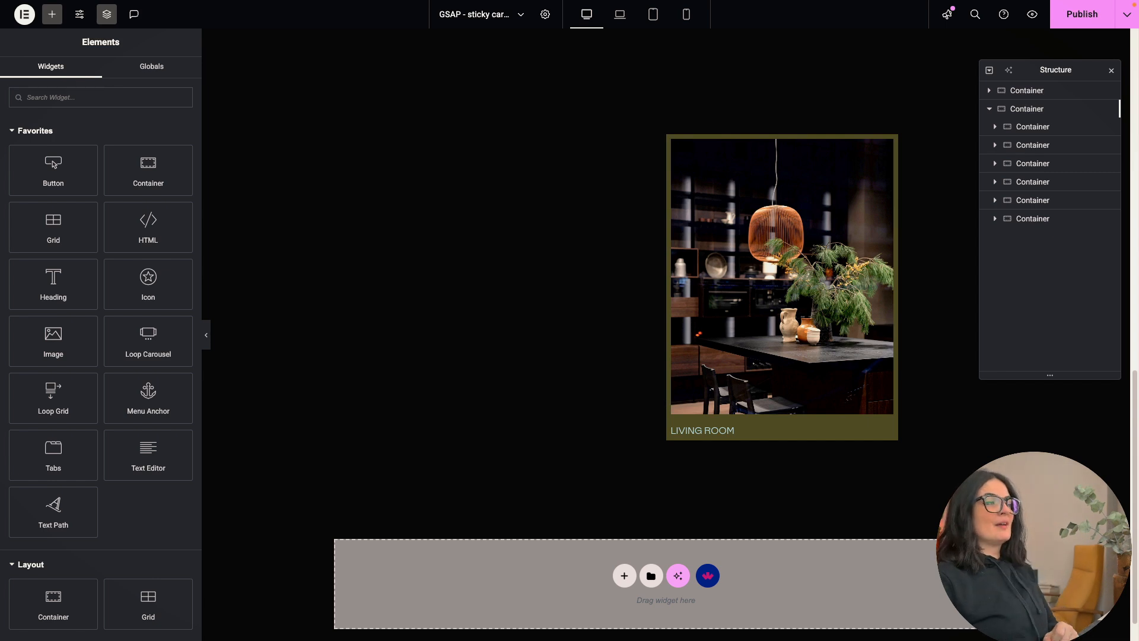
{"action": "mouse_move", "coordinate": [149, 227]}
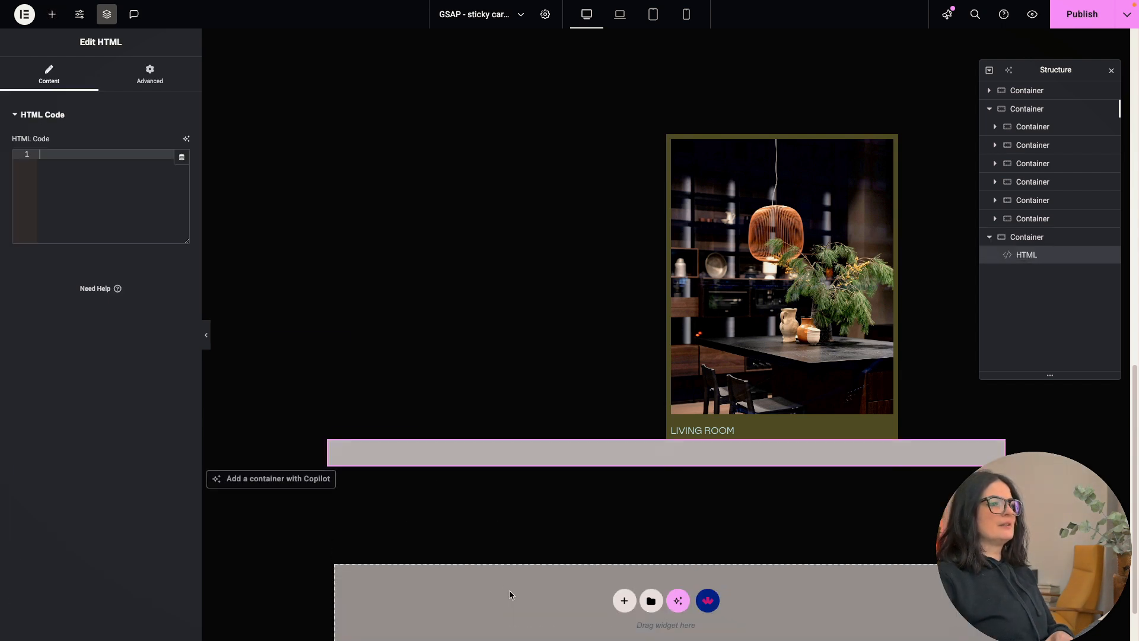
Paste the GSAP, ScrollTrigger and Lenis card-stacking script into the HTML widget's code field
{"action": "left_click", "coordinate": [465, 452]}
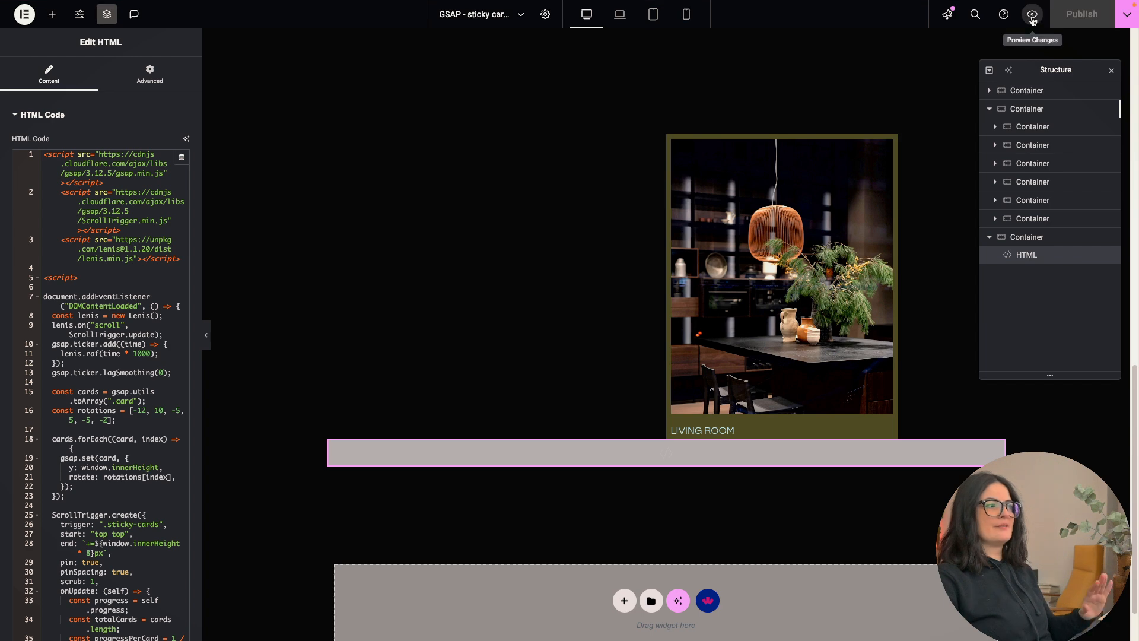
{"action": "left_click", "coordinate": [1031, 15]}
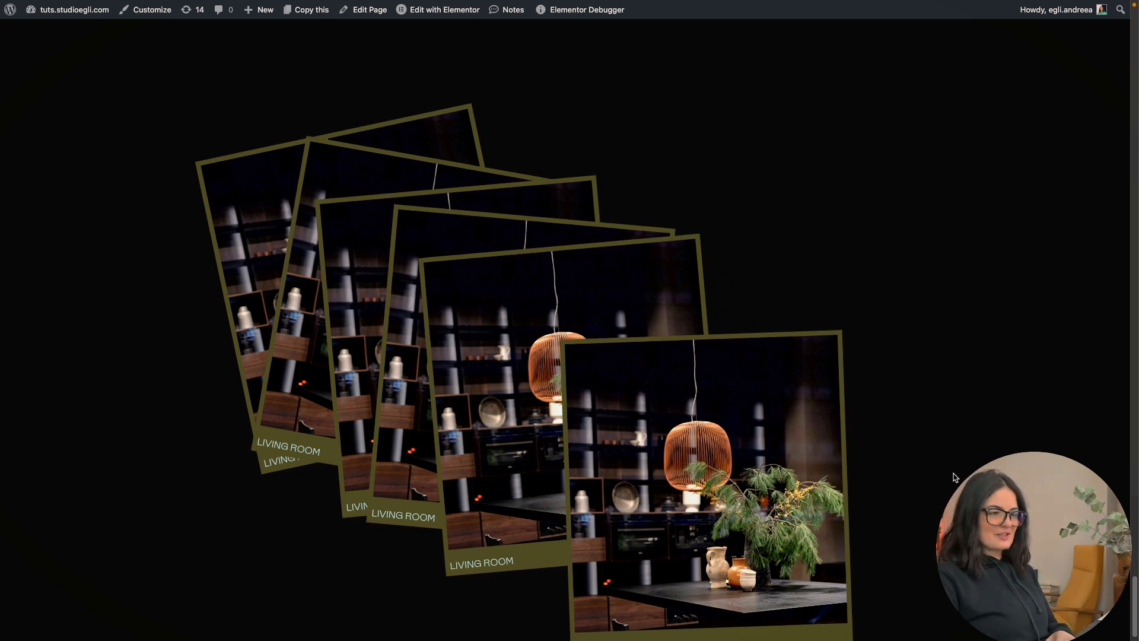
{"action": "mouse_move", "coordinate": [691, 258]}
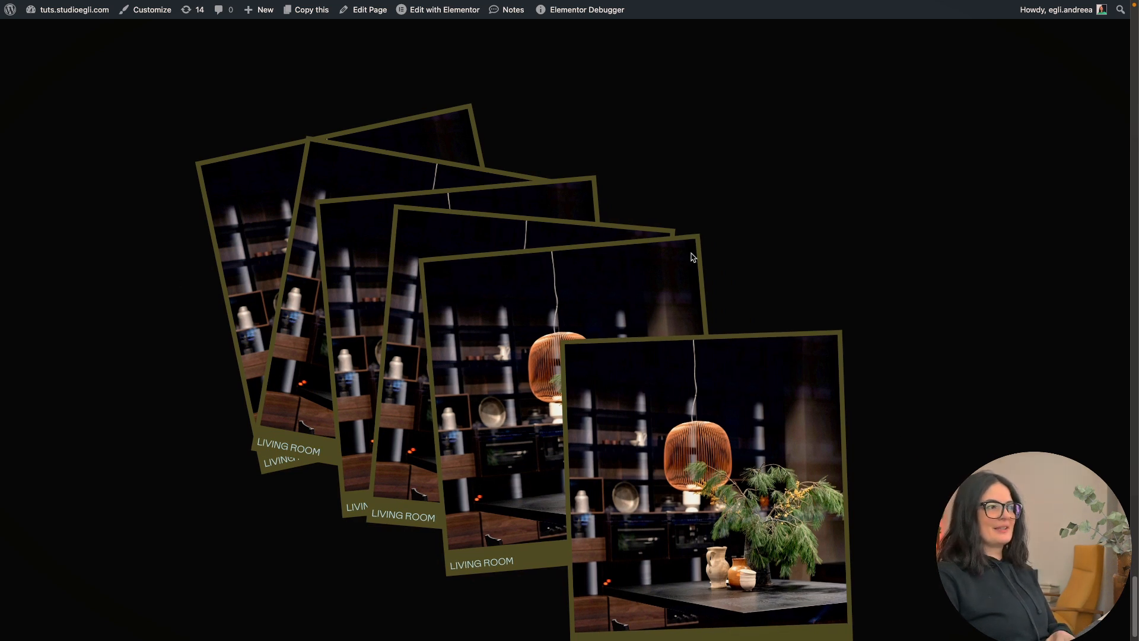
{"action": "left_click", "coordinate": [444, 9]}
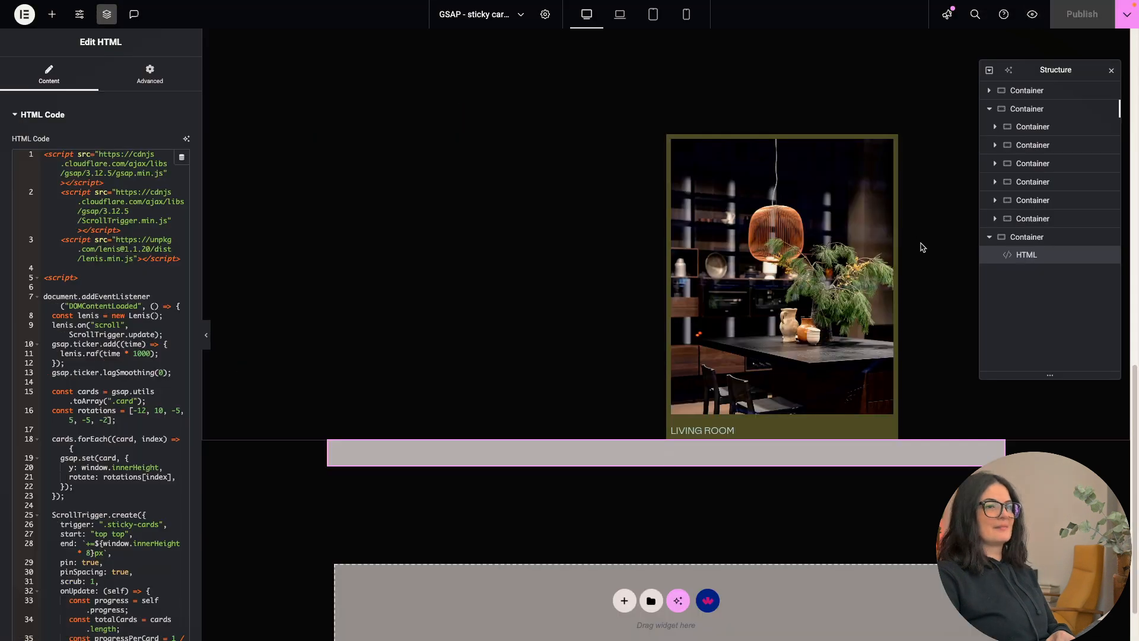
Preview the live page and scroll to watch the rotated cards pin and stack
{"action": "left_click", "coordinate": [1026, 108]}
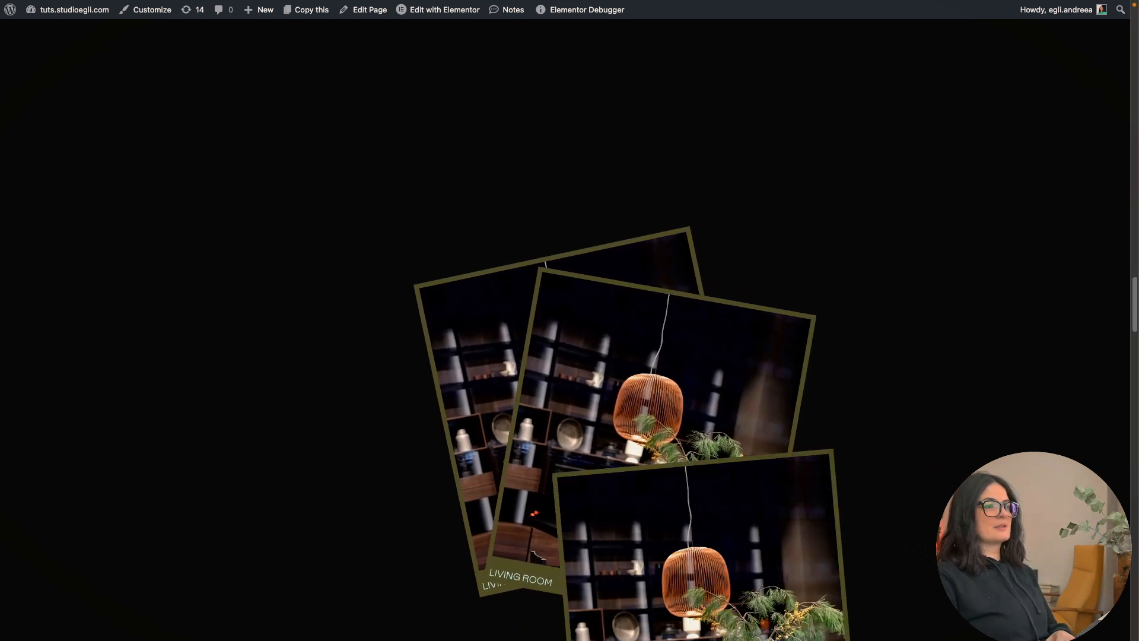
{"action": "scroll", "scroll_direction": "up", "scroll_amount": 3}
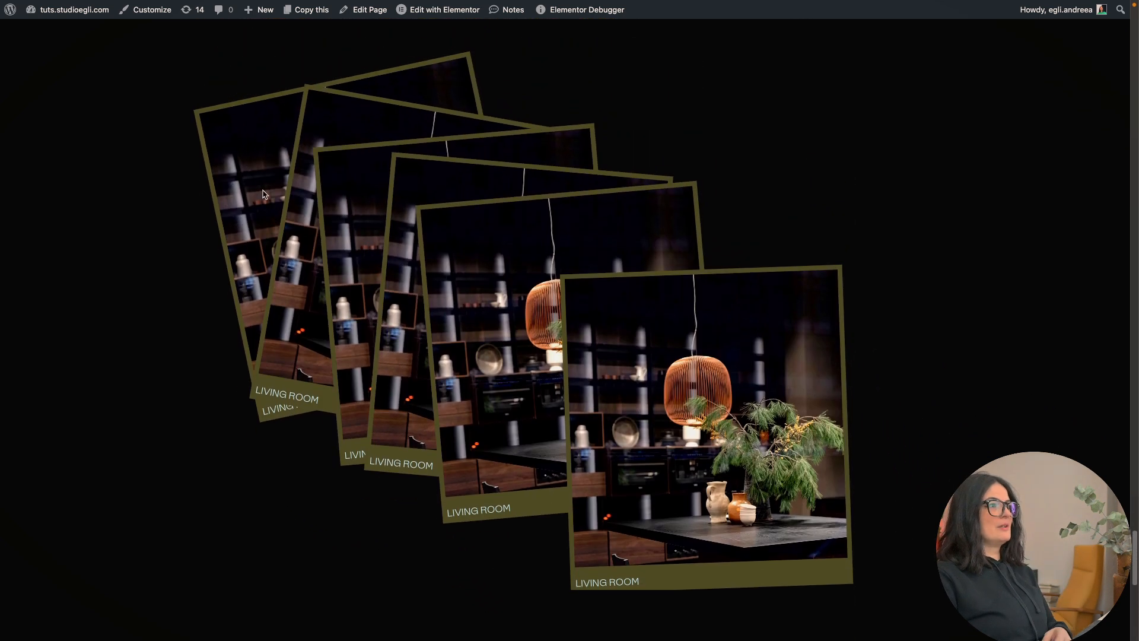
{"action": "mouse_move", "coordinate": [617, 323]}
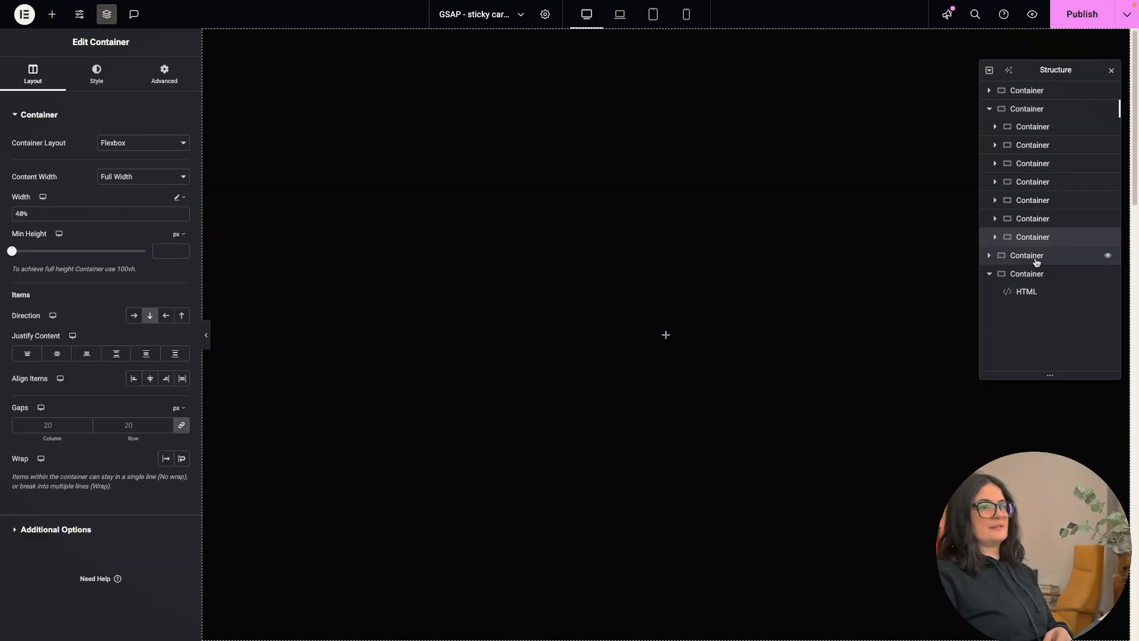
{"action": "mouse_move", "coordinate": [1031, 14]}
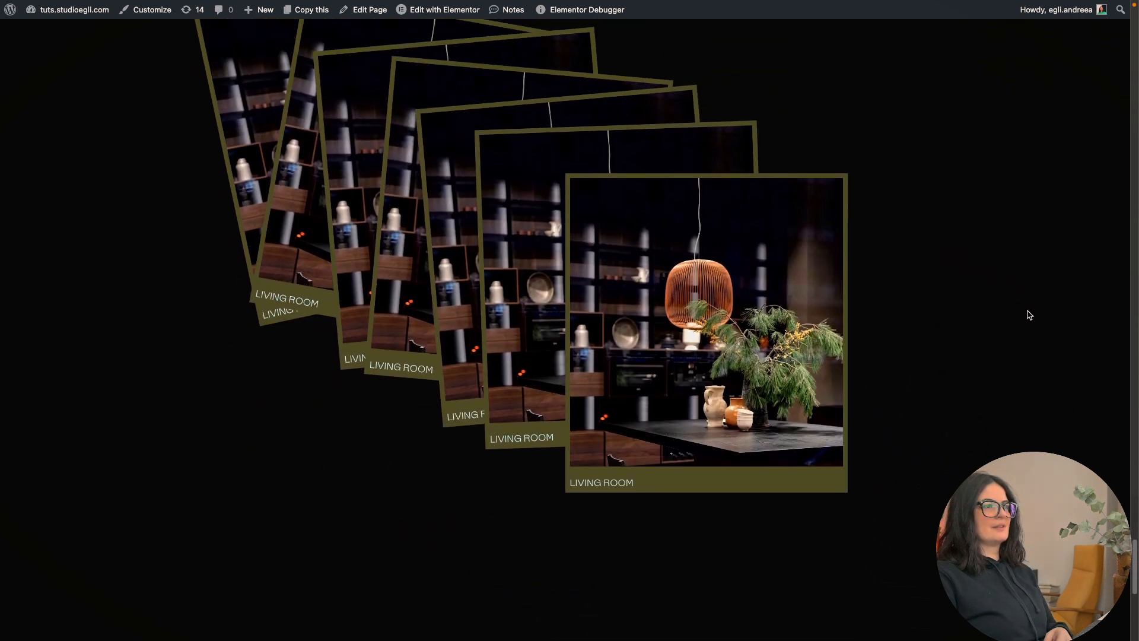
Back in the editor, duplicate the last card container via the Structure panel context menu
{"action": "left_click", "coordinate": [443, 10]}
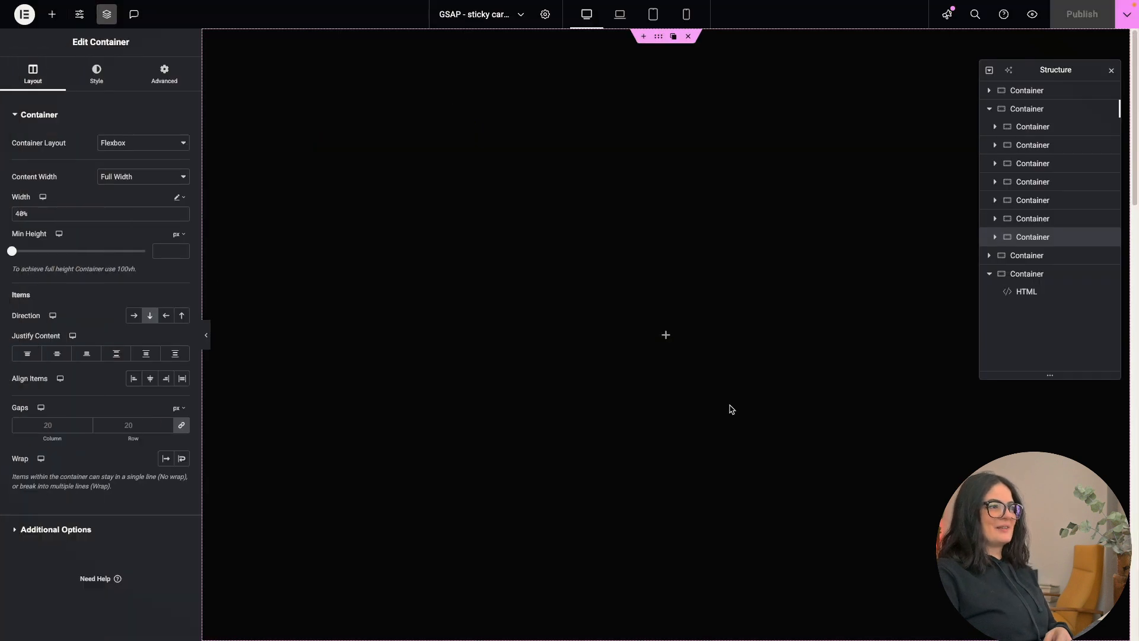
{"action": "right_click", "coordinate": [1032, 237]}
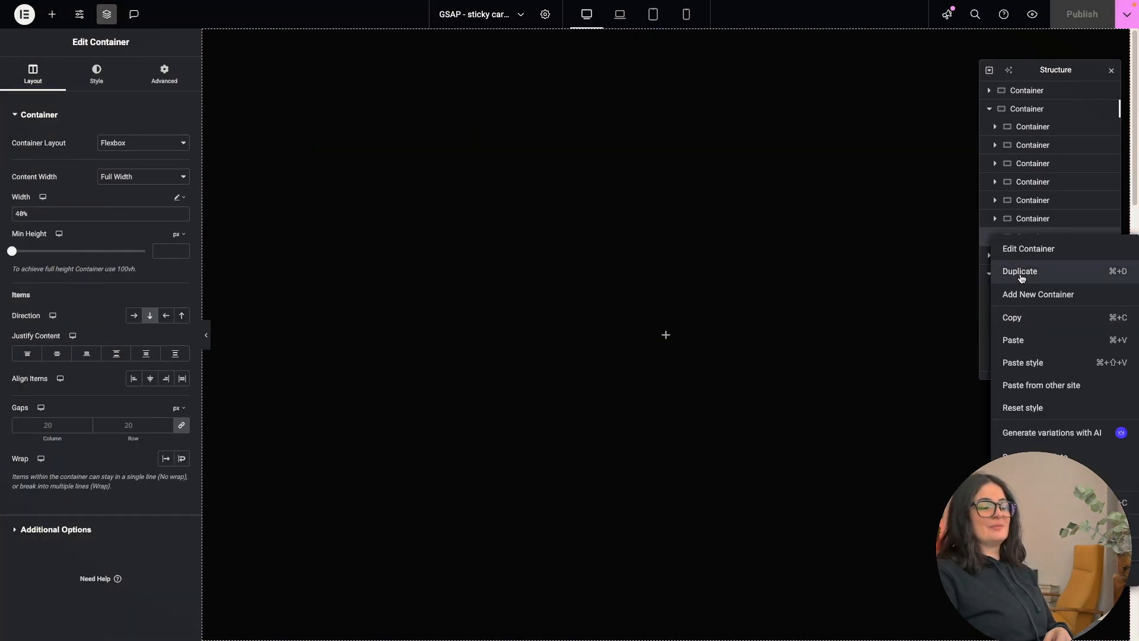
{"action": "left_click", "coordinate": [1020, 270]}
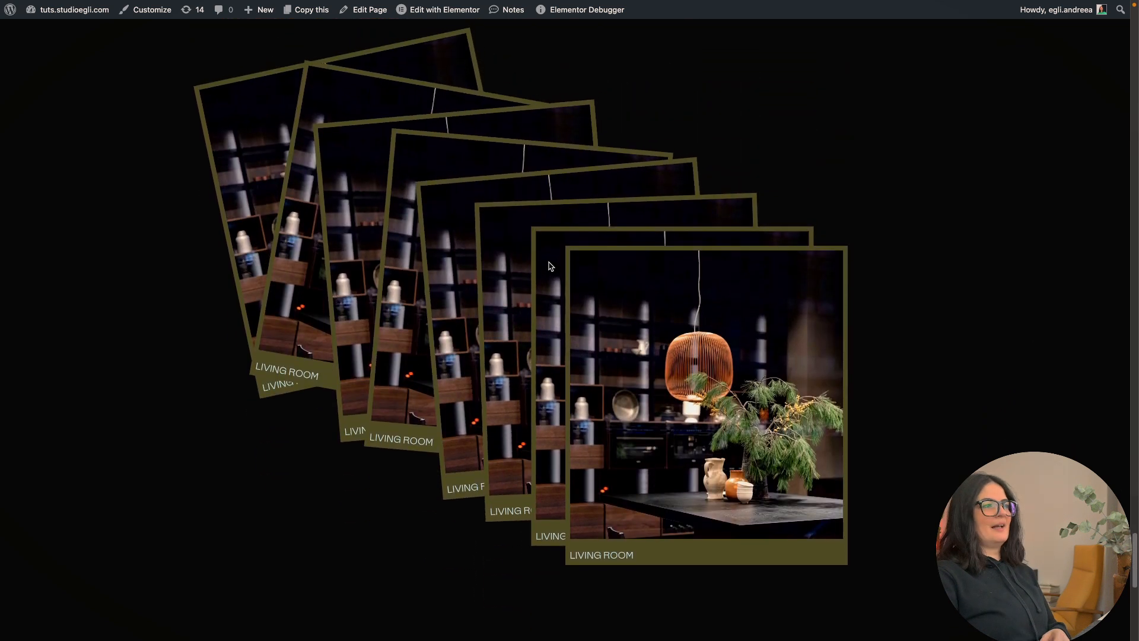
{"action": "mouse_move", "coordinate": [530, 232]}
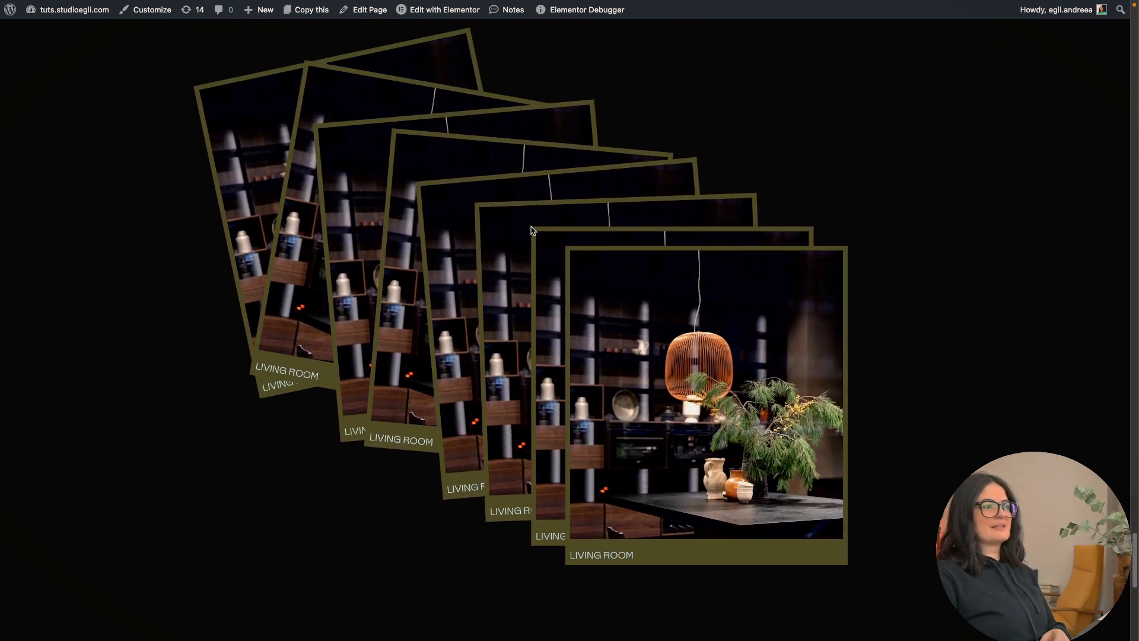
{"action": "mouse_move", "coordinate": [130, 267]}
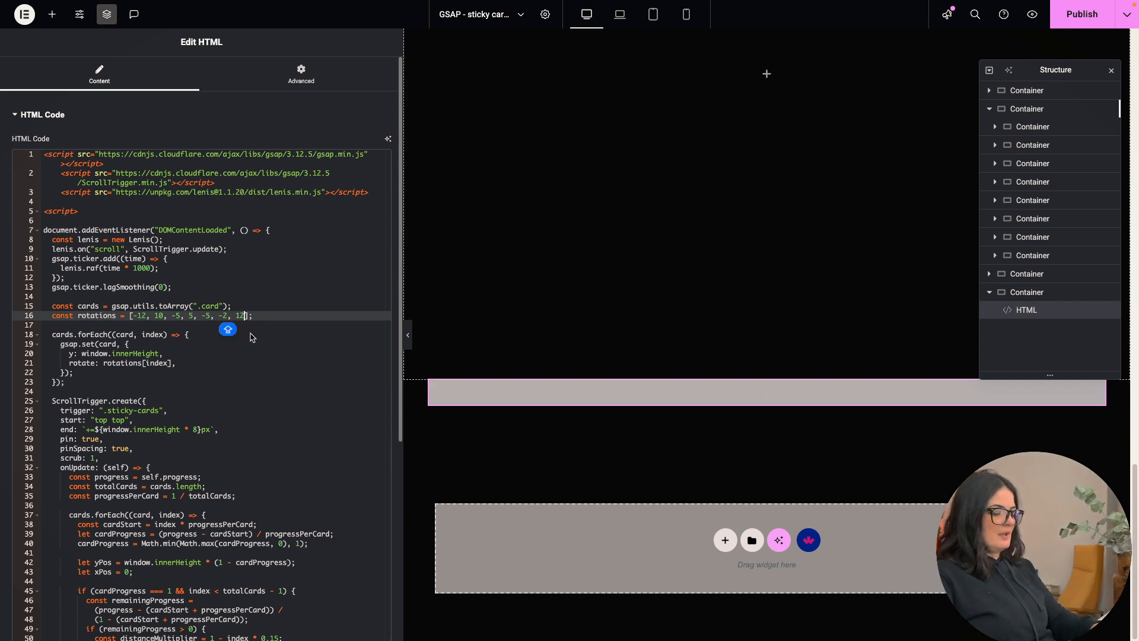
Append rotation angles 6 and 20 to the rotations array and preview the tilted cards
{"action": "type", "text": "6,"}
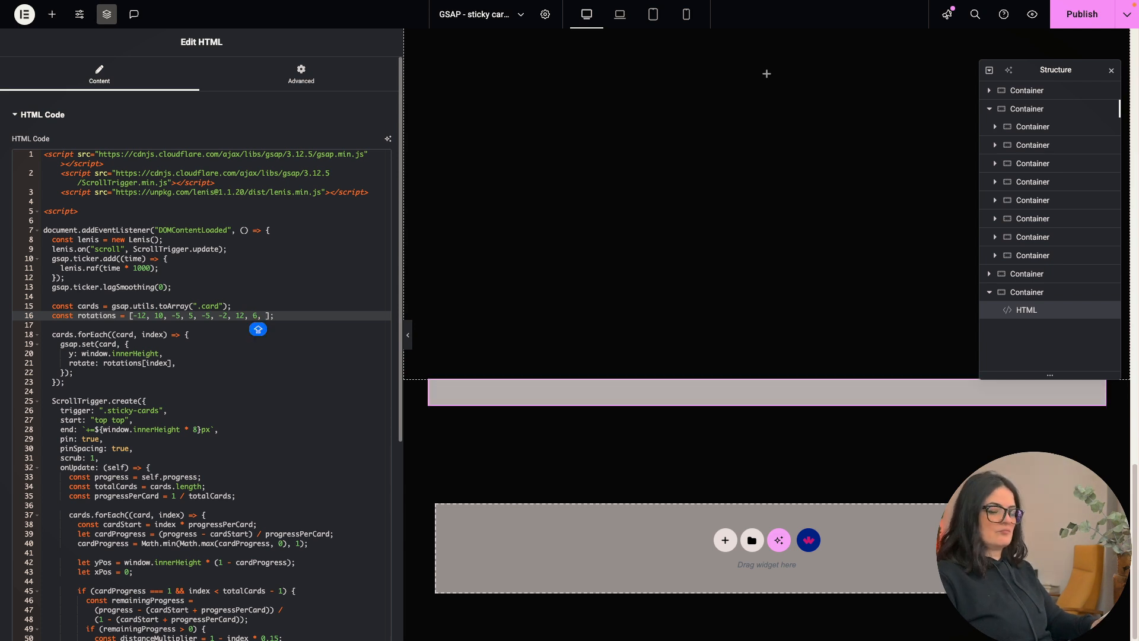
{"action": "type", "text": "20"}
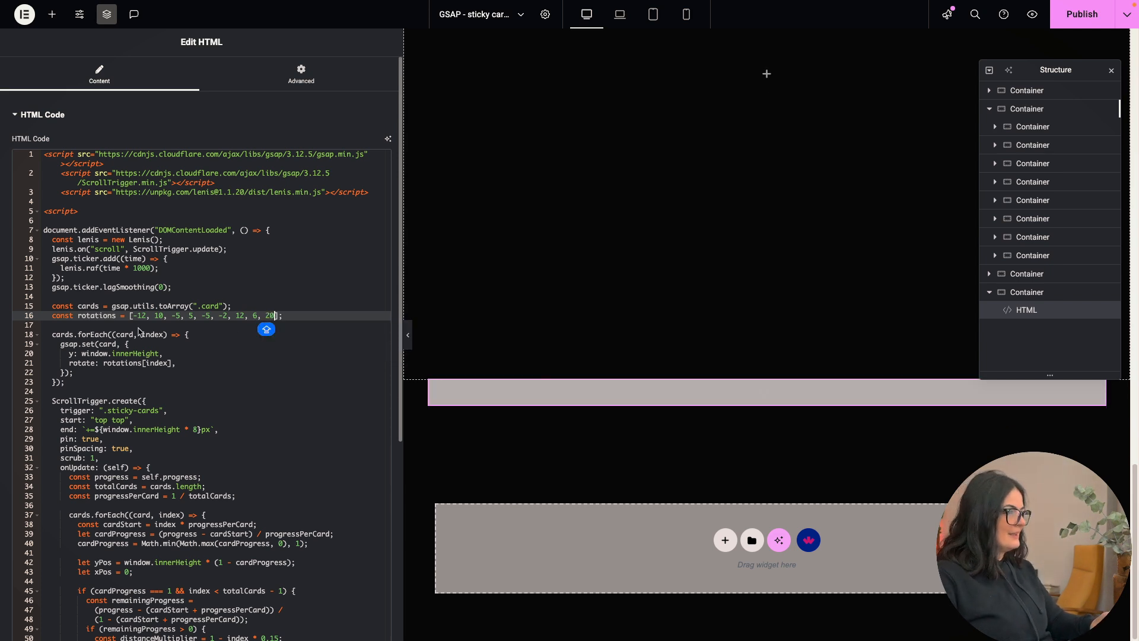
{"action": "mouse_move", "coordinate": [194, 319]}
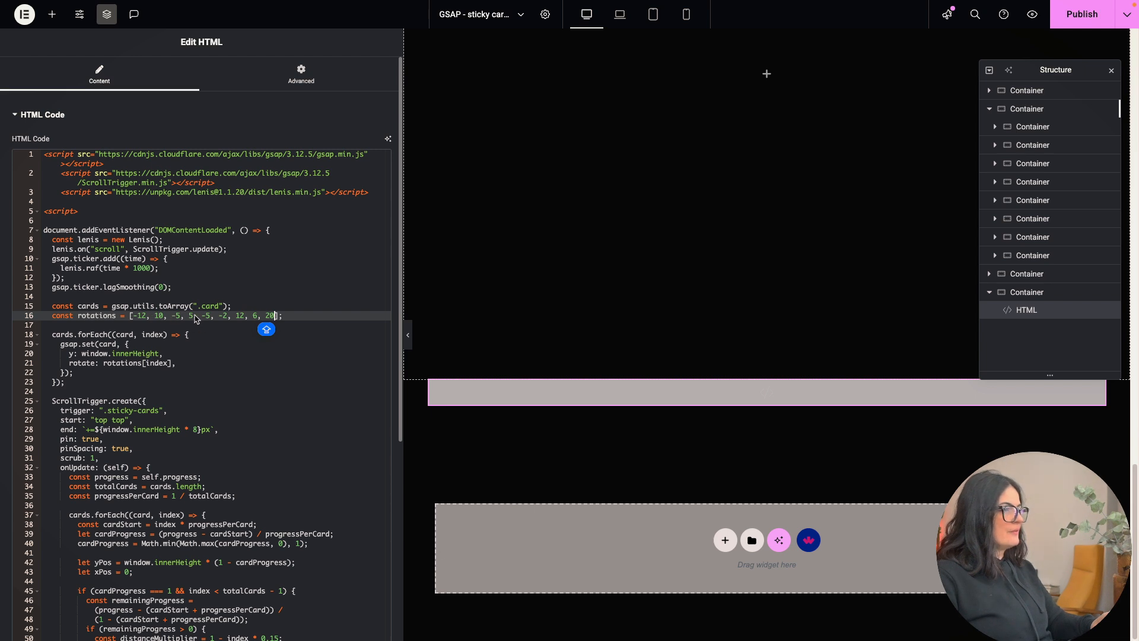
{"action": "mouse_move", "coordinate": [261, 321]}
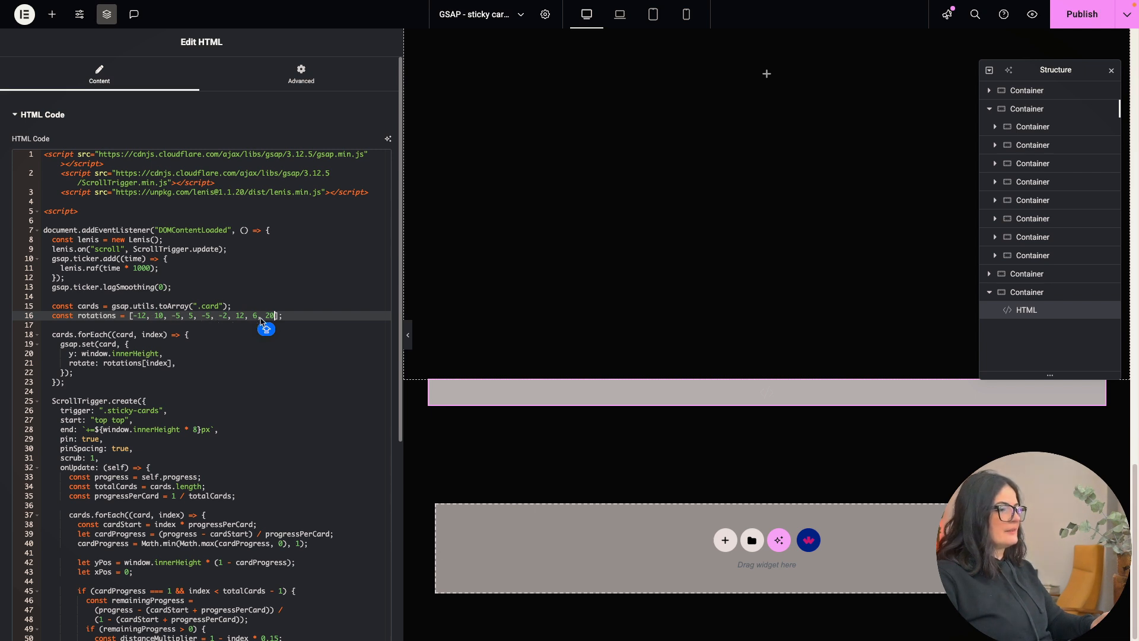
{"action": "left_click", "coordinate": [1082, 14]}
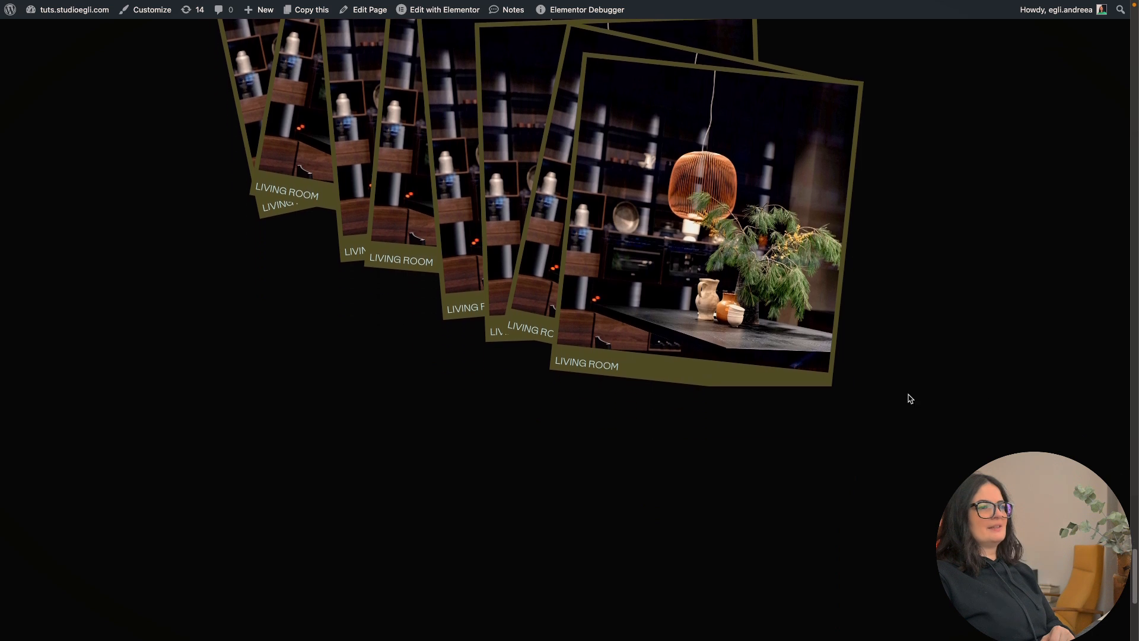
{"action": "mouse_move", "coordinate": [781, 400]}
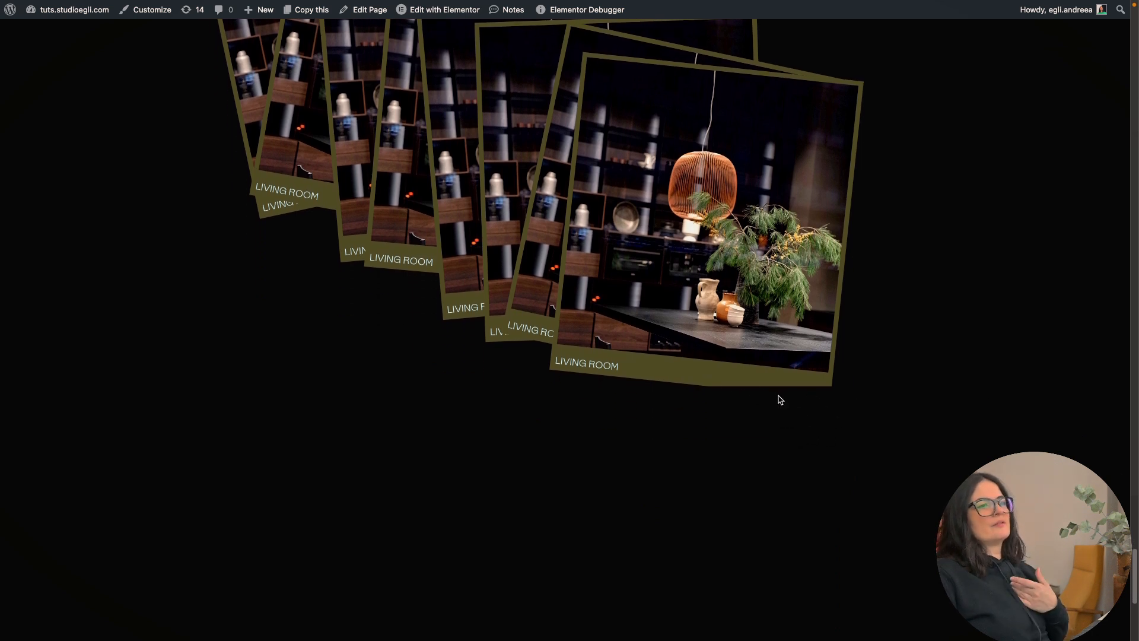
{"action": "mouse_move", "coordinate": [772, 393]}
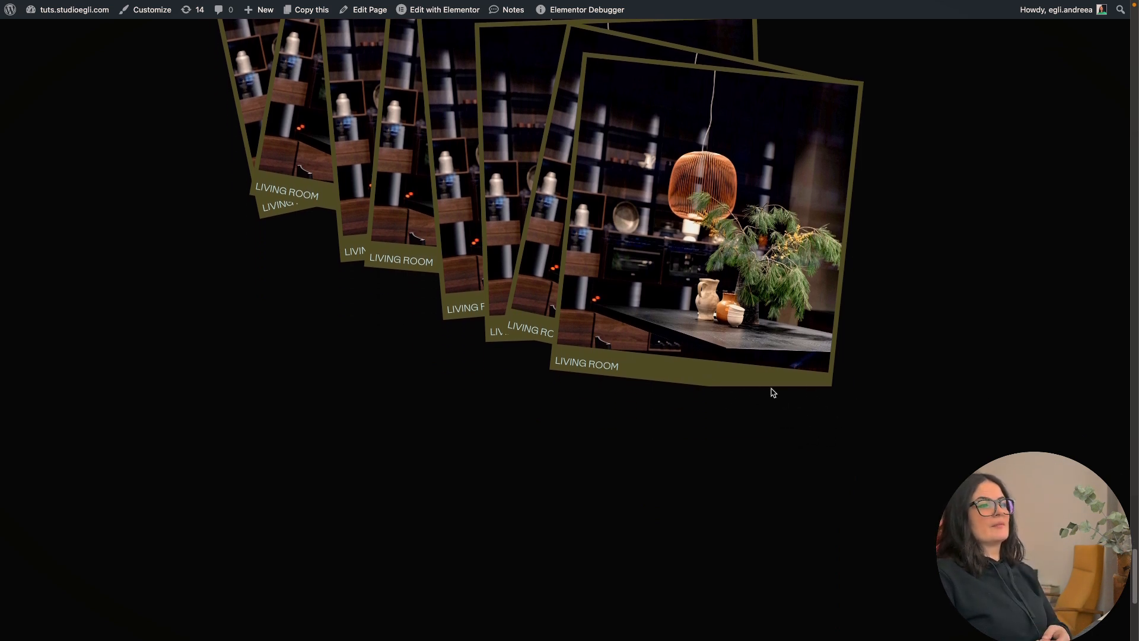
{"action": "mouse_move", "coordinate": [2, 322]}
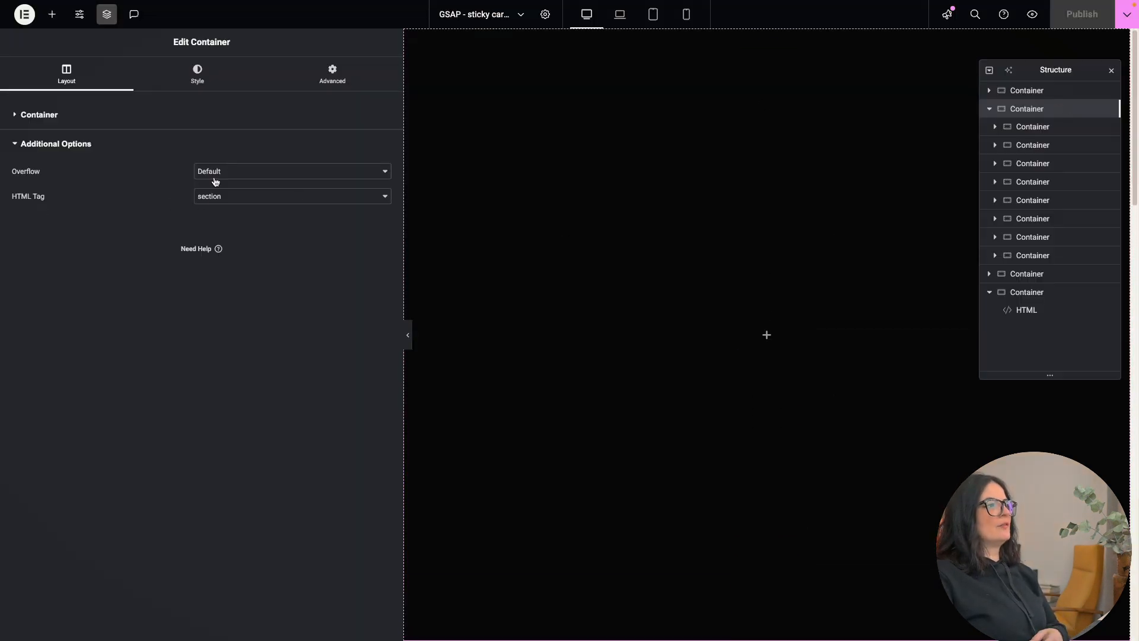
Set the card container's Overflow to Hidden and check the stack on the live page
{"action": "left_click", "coordinate": [291, 171]}
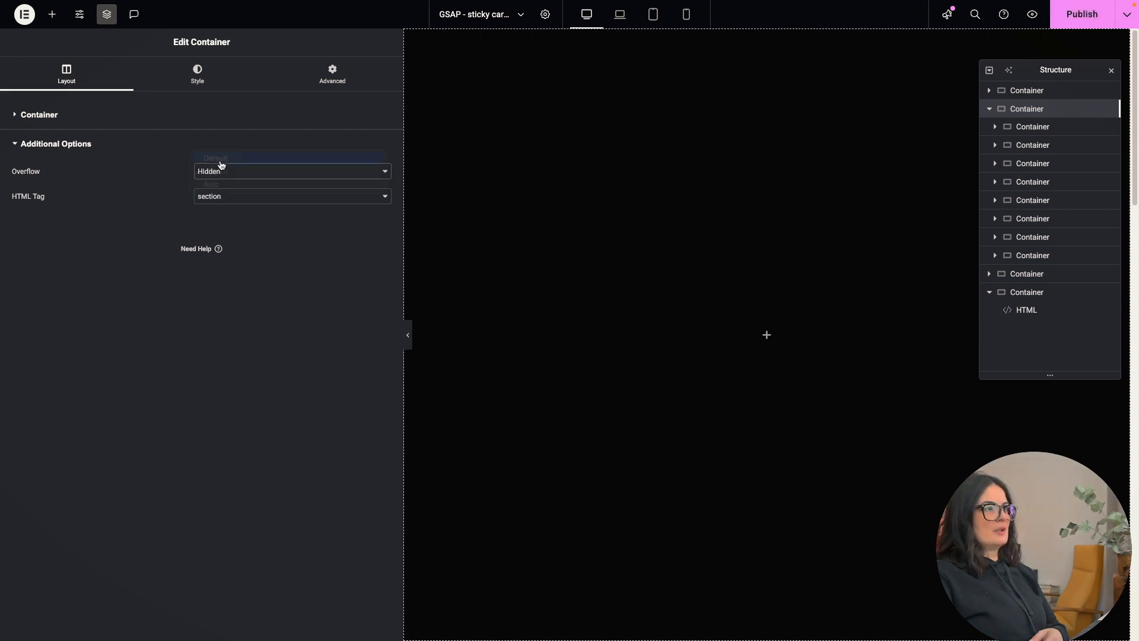
{"action": "left_click", "coordinate": [215, 158]}
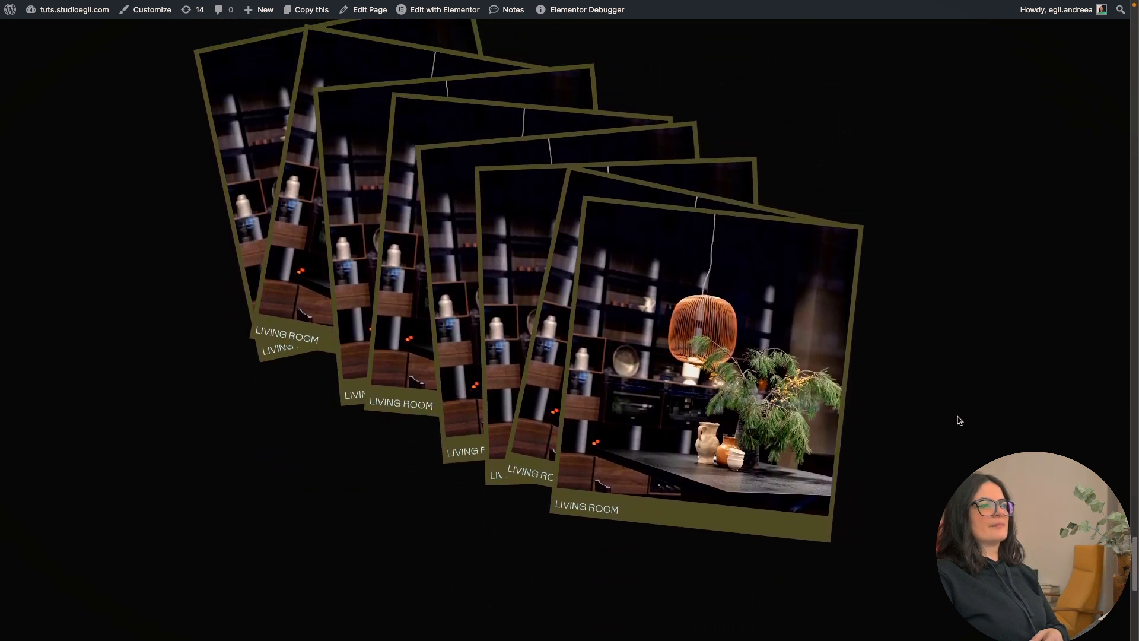
{"action": "scroll", "scroll_direction": "down", "scroll_amount": 3}
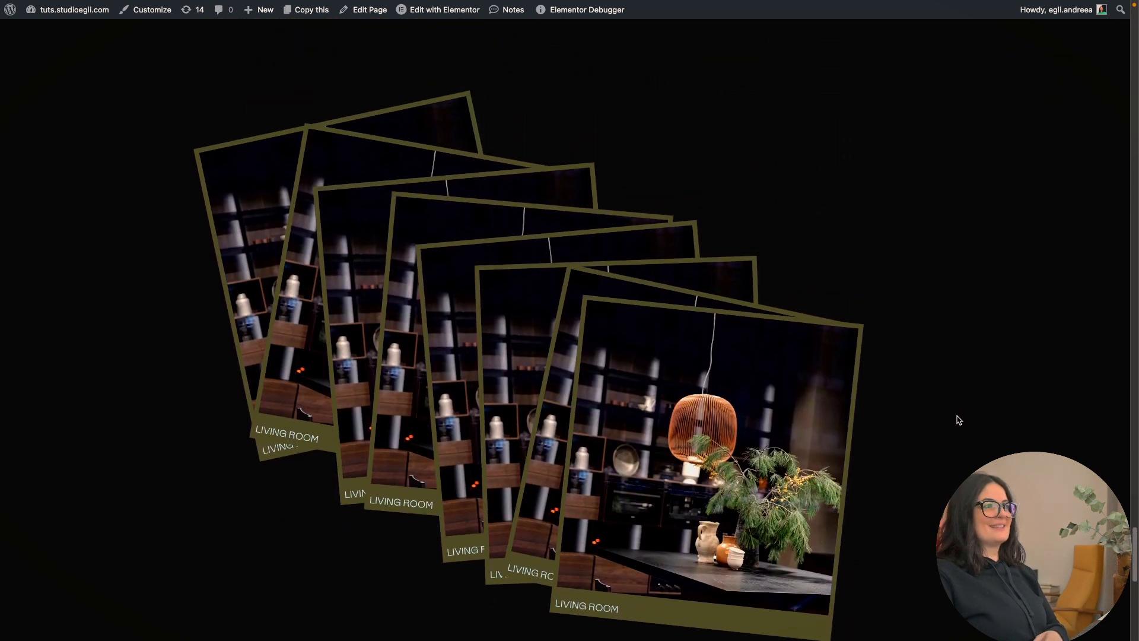